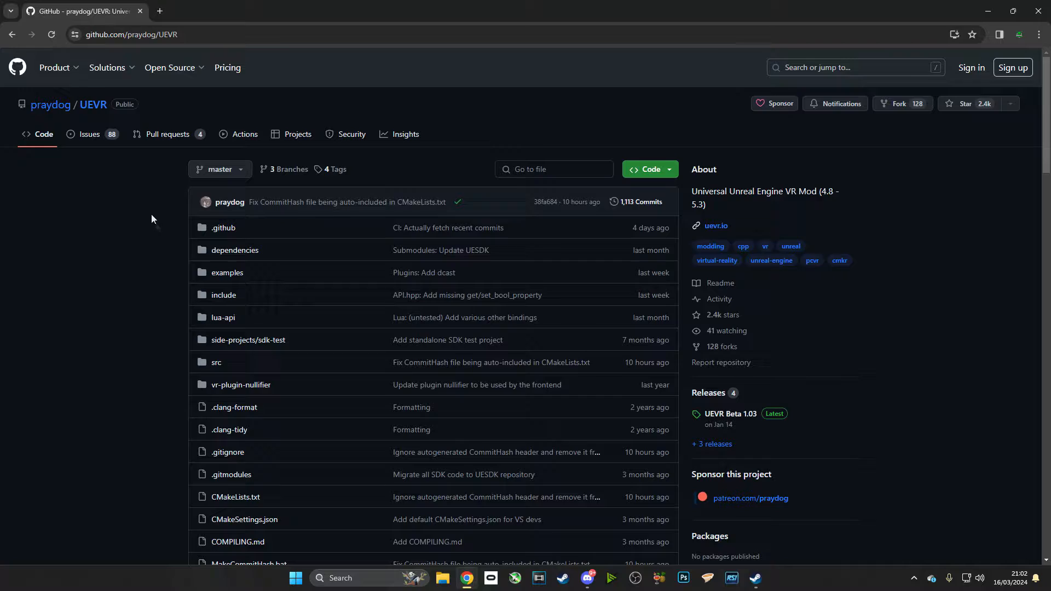
Download UEVR.zip from the stable UEVR release on GitHub and check the blocked download
scroll(down, 3)
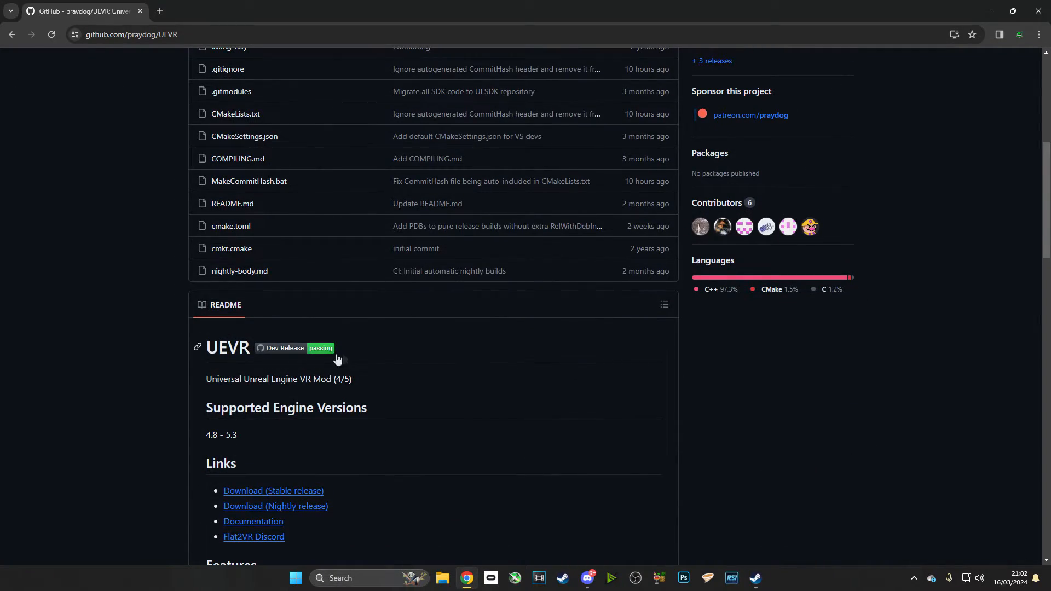
scroll(down, 3)
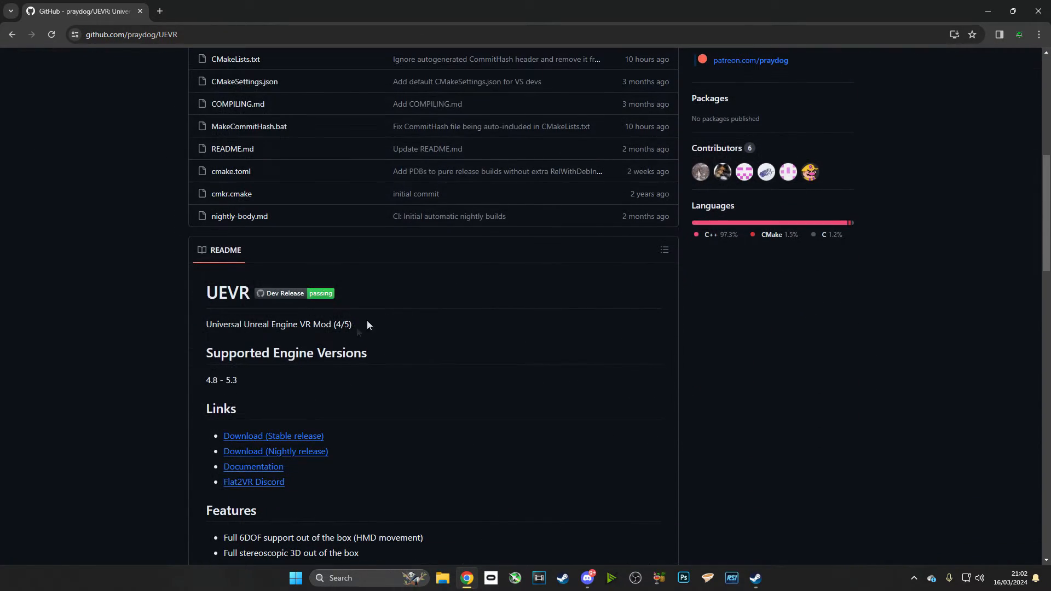
mouse_move(273, 436)
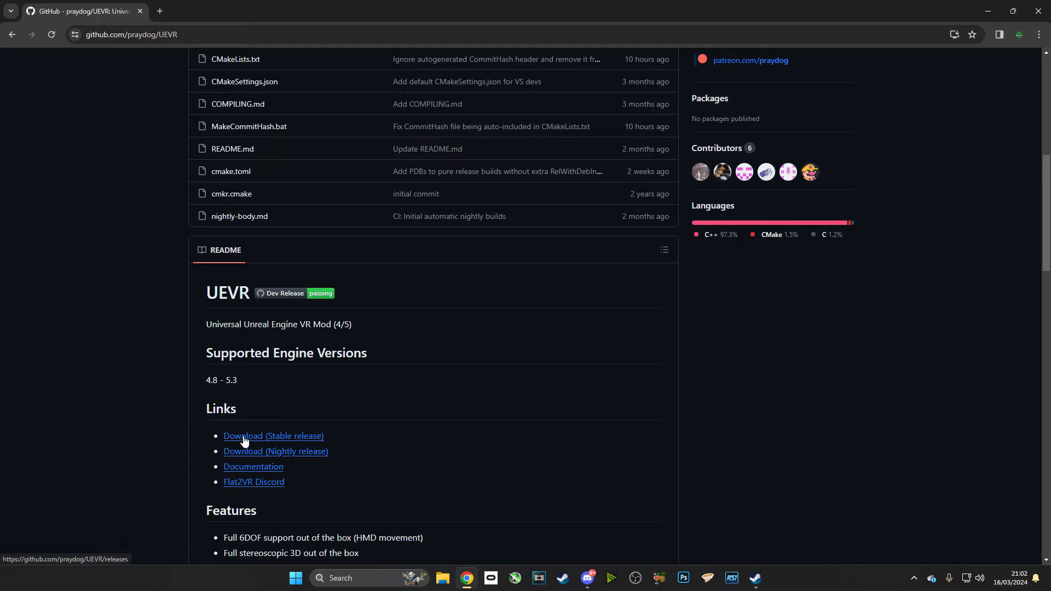
click(272, 436)
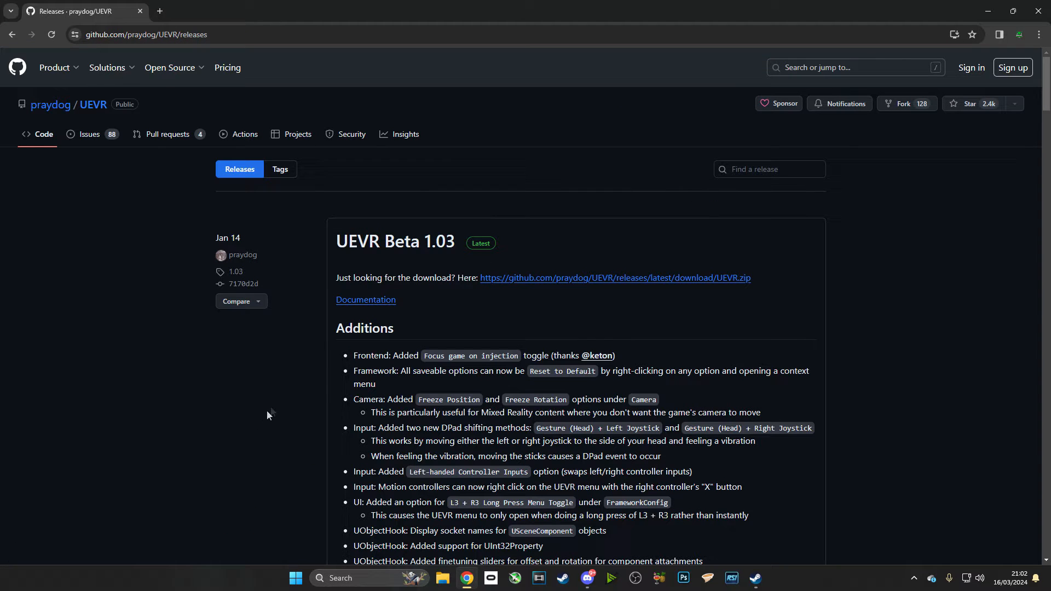
mouse_move(564, 281)
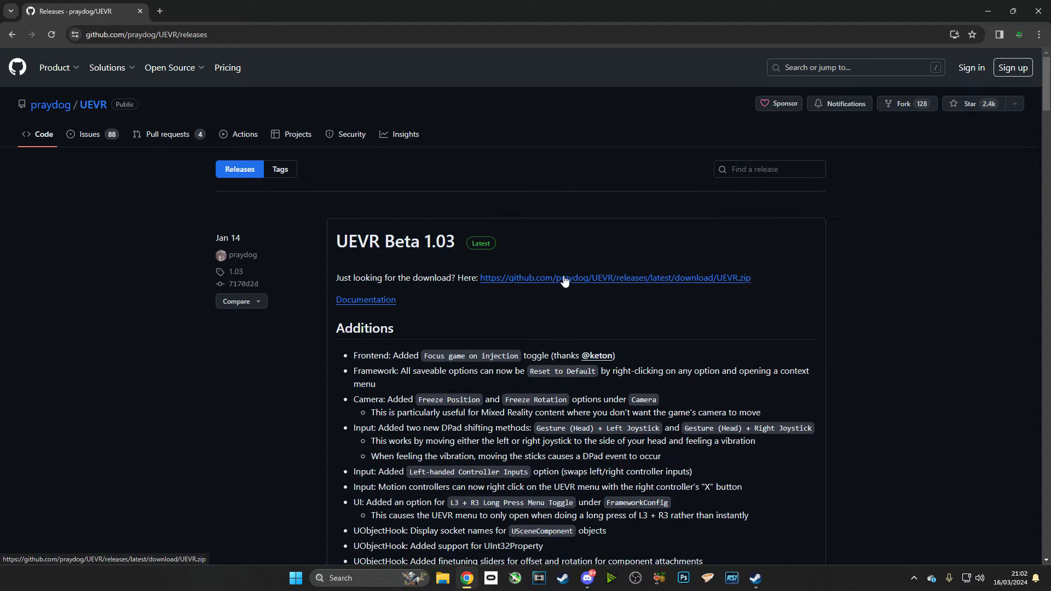
click(614, 278)
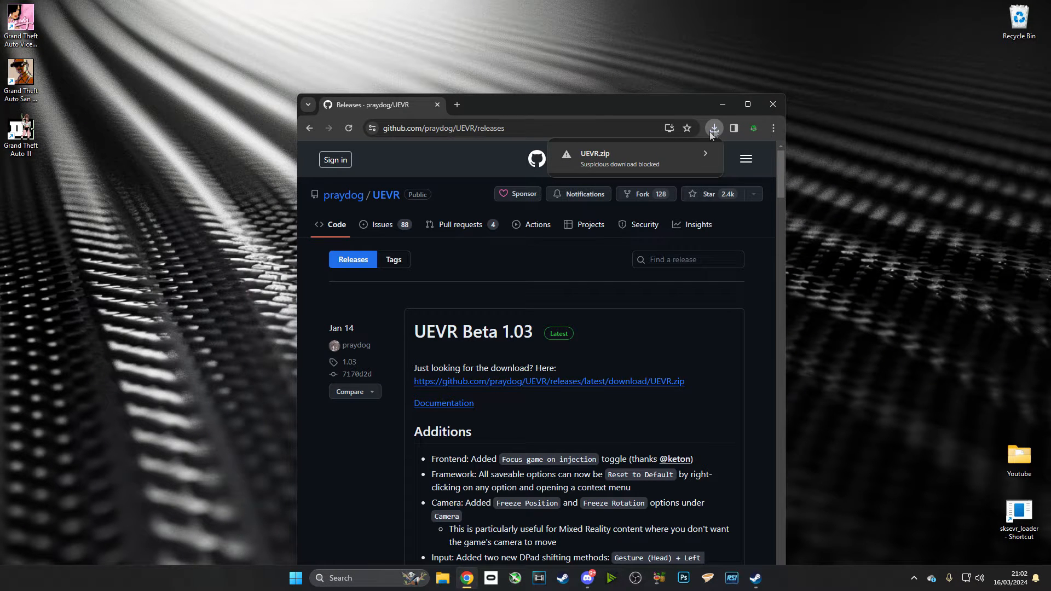
click(714, 128)
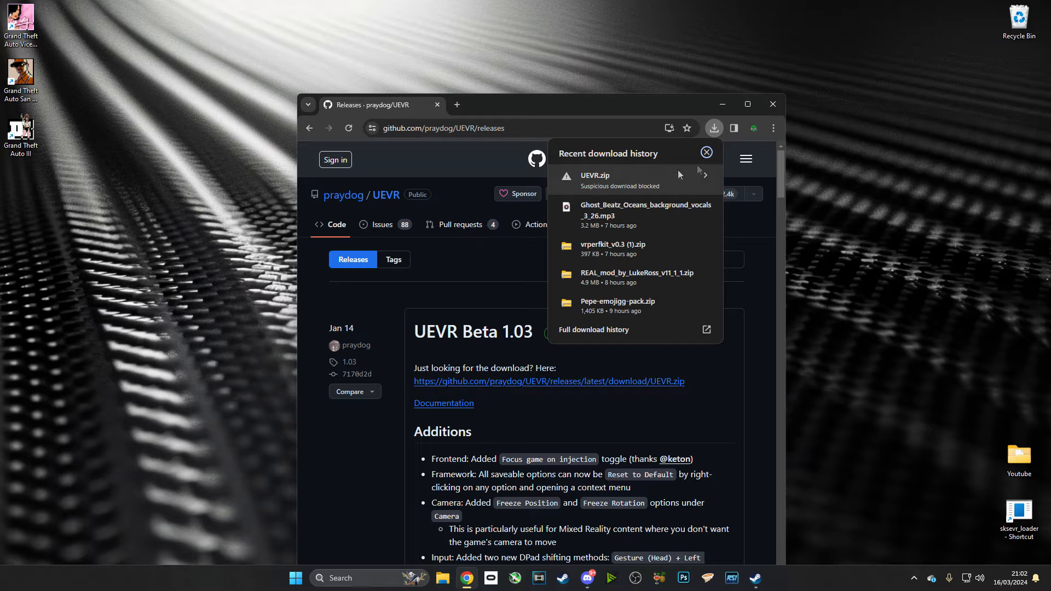
mouse_move(629, 172)
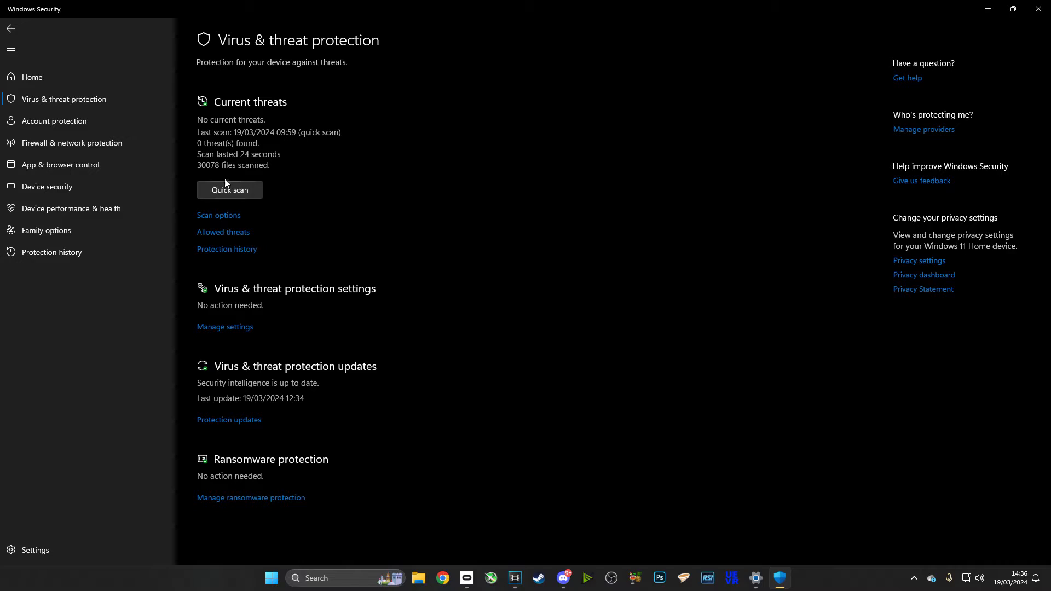
mouse_move(252, 260)
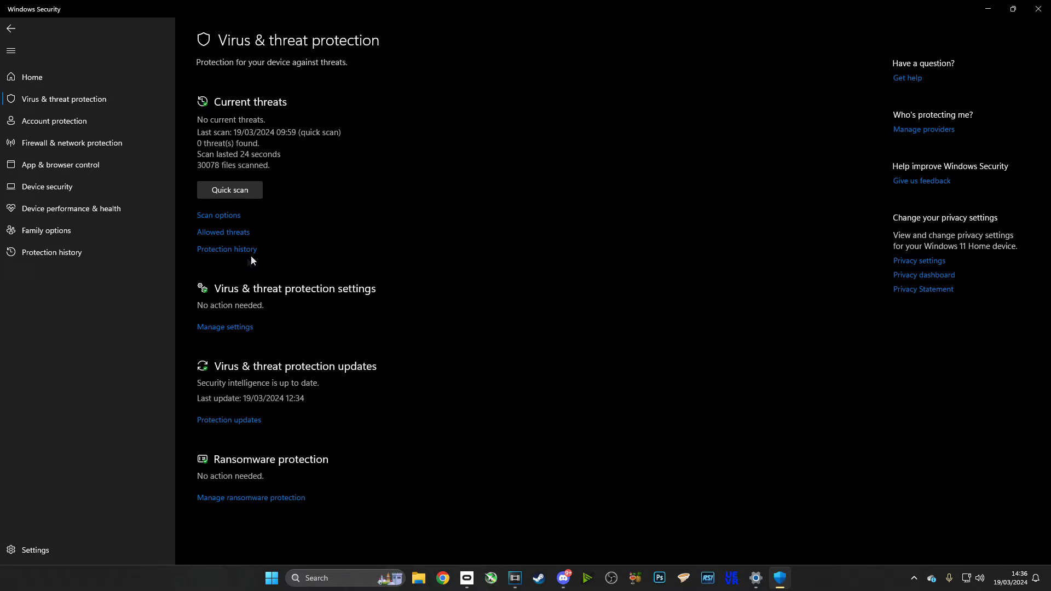
Open Defender's Exclusions under Virus & threat protection and start adding a folder exclusion
click(224, 327)
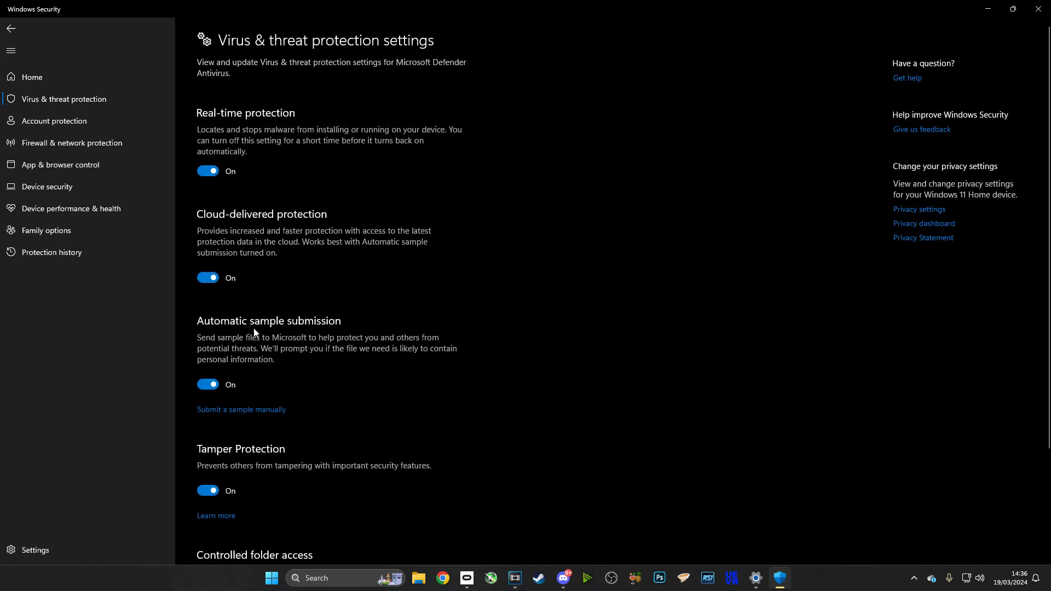
scroll(down, 3)
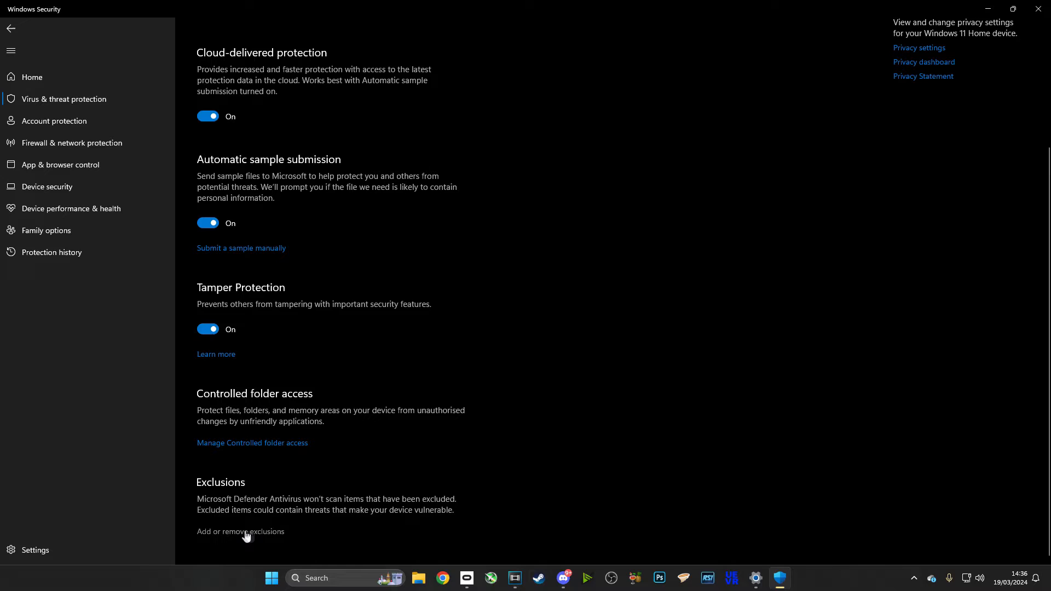
click(239, 531)
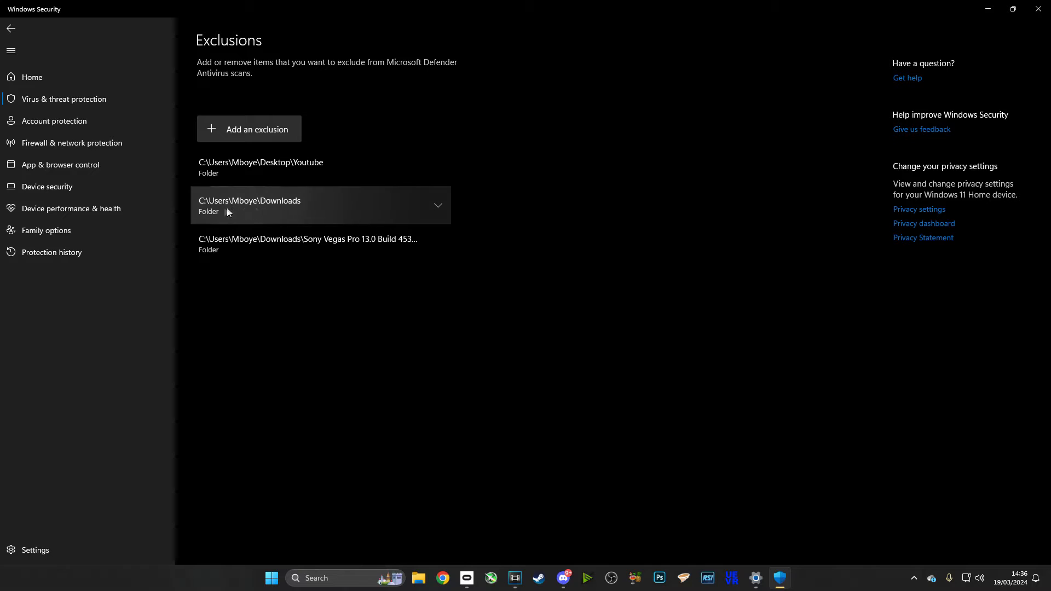
mouse_move(798, 99)
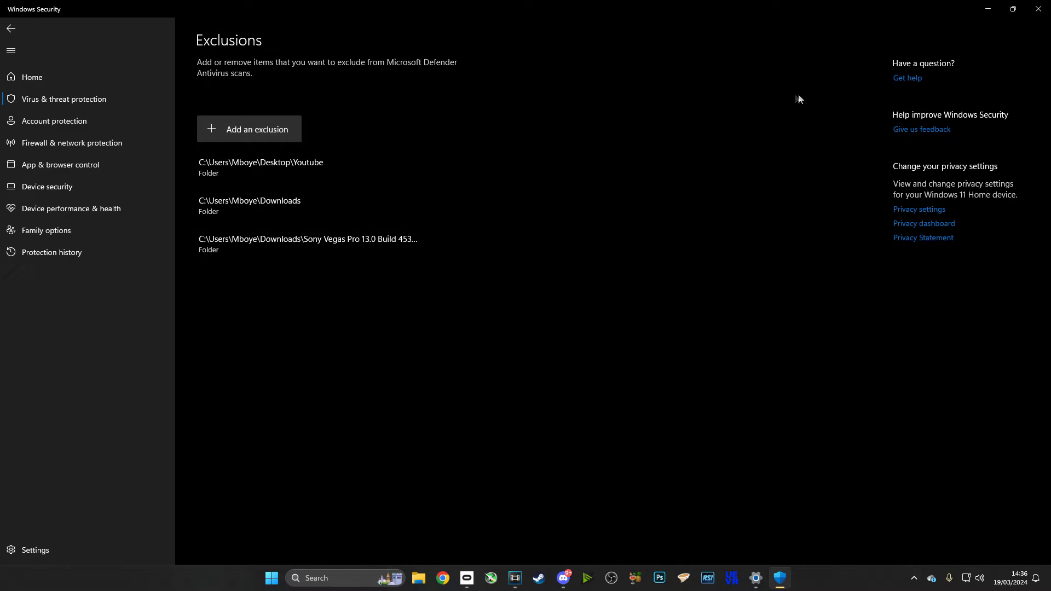
click(257, 129)
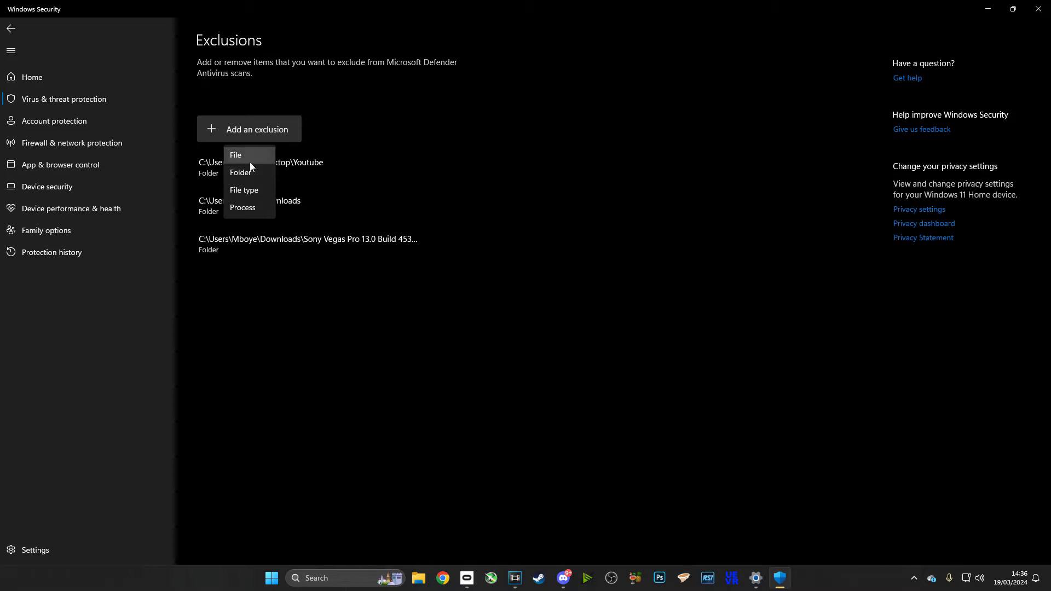
click(239, 172)
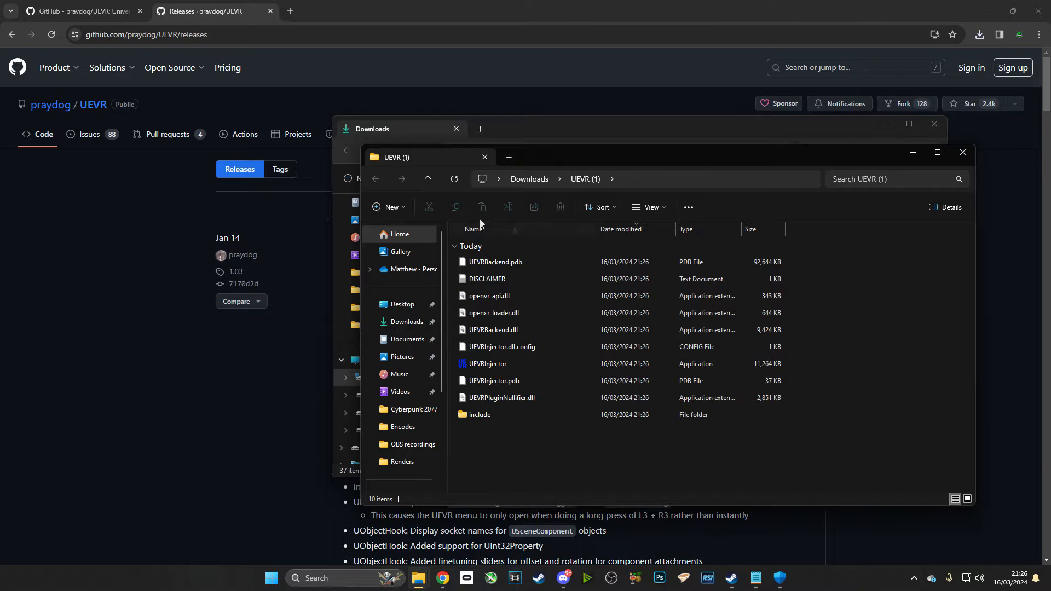
Select UEVRInjector in the Downloads > UEVR (1) folder
click(496, 364)
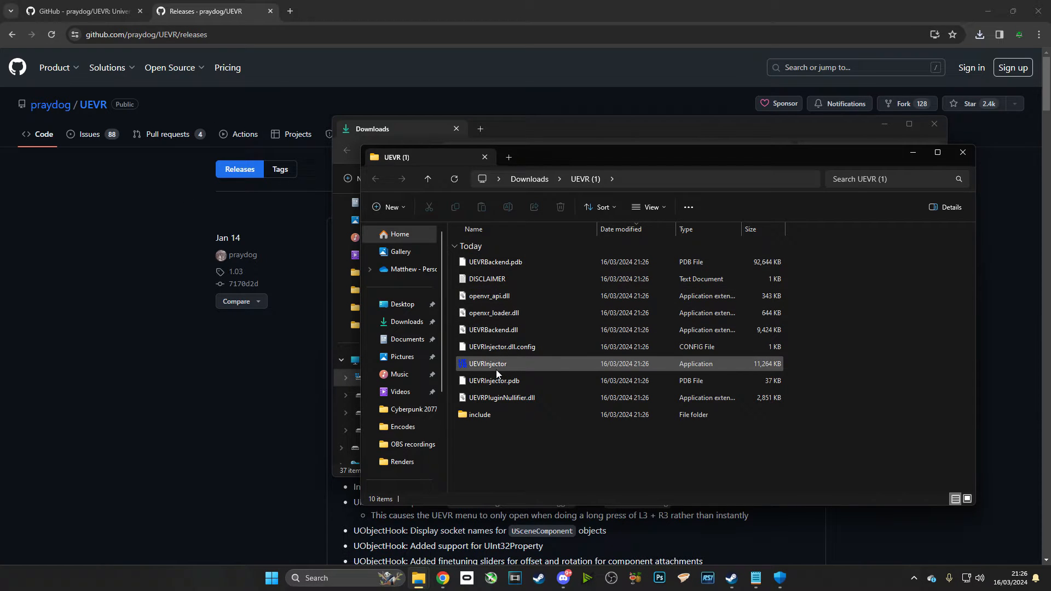
mouse_move(488, 363)
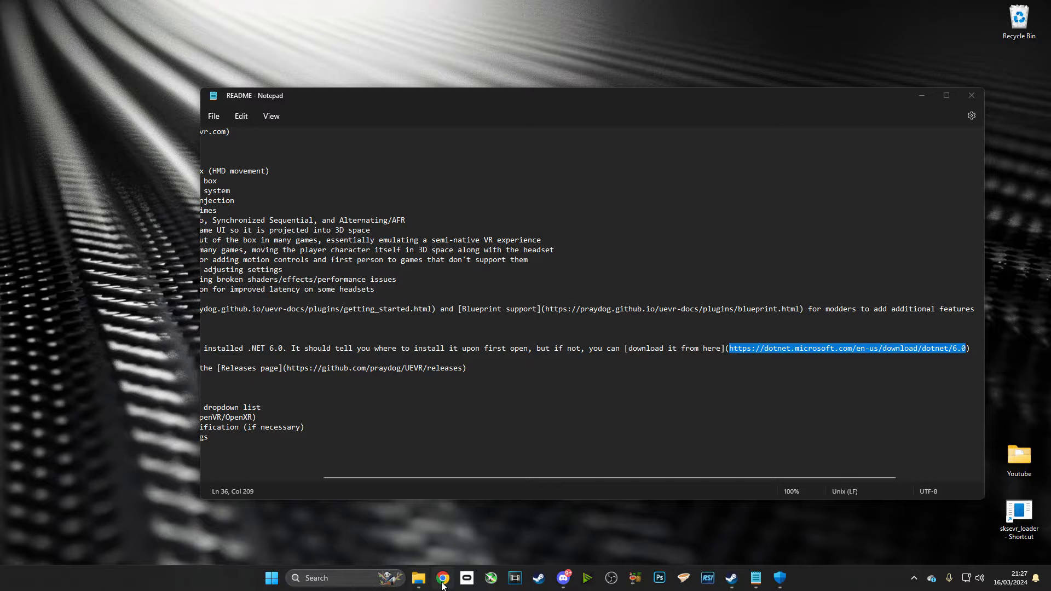
Switch back to Chrome after copying the .NET 6.0 link from README.txt
click(442, 578)
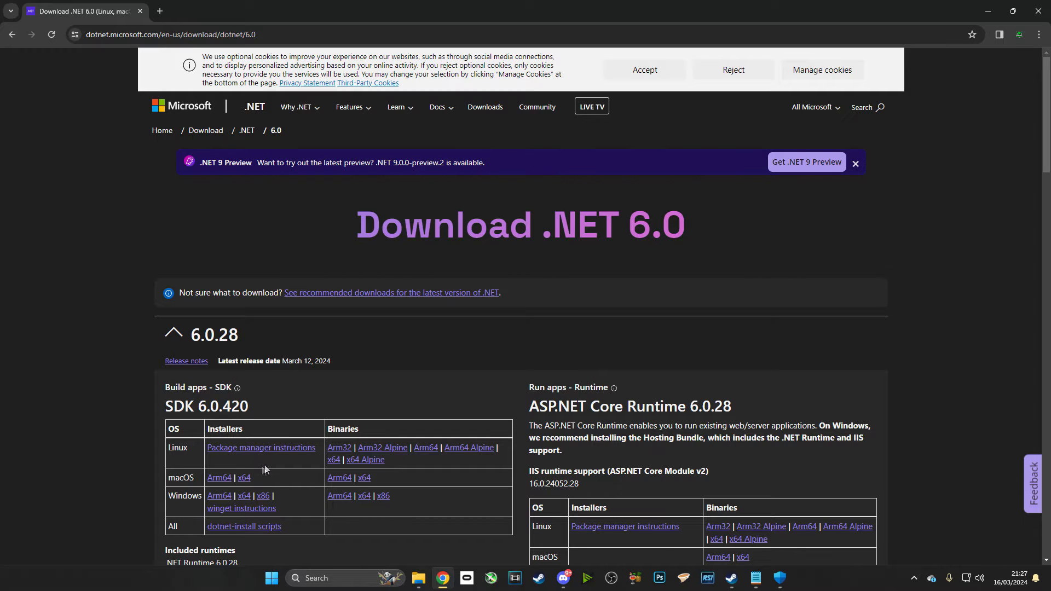
Download the Windows x64 .NET SDK 6.0.420 installer from the .NET 6.0 page
scroll(down, 3)
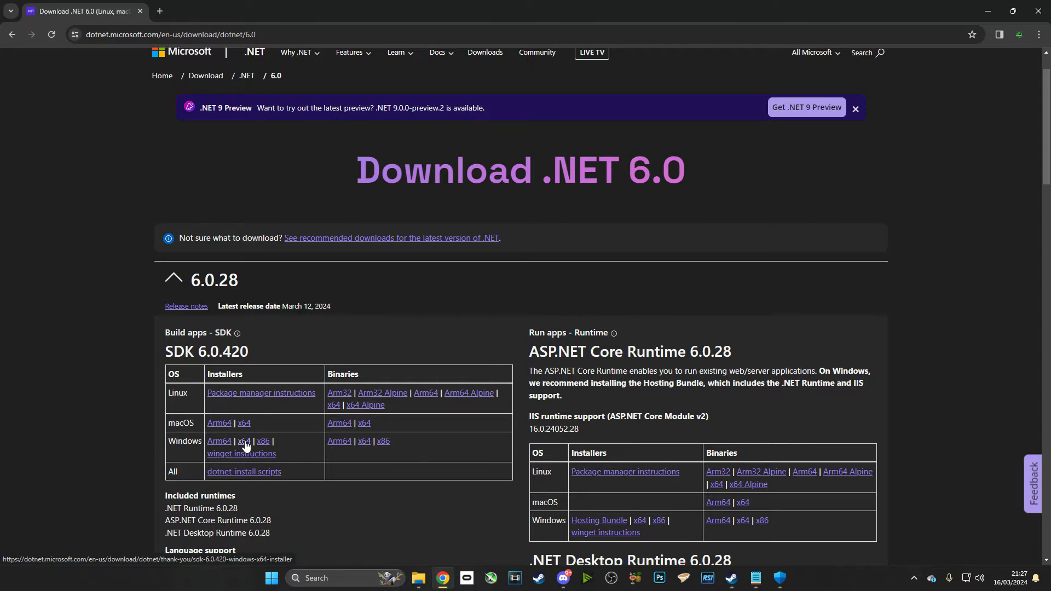
click(244, 441)
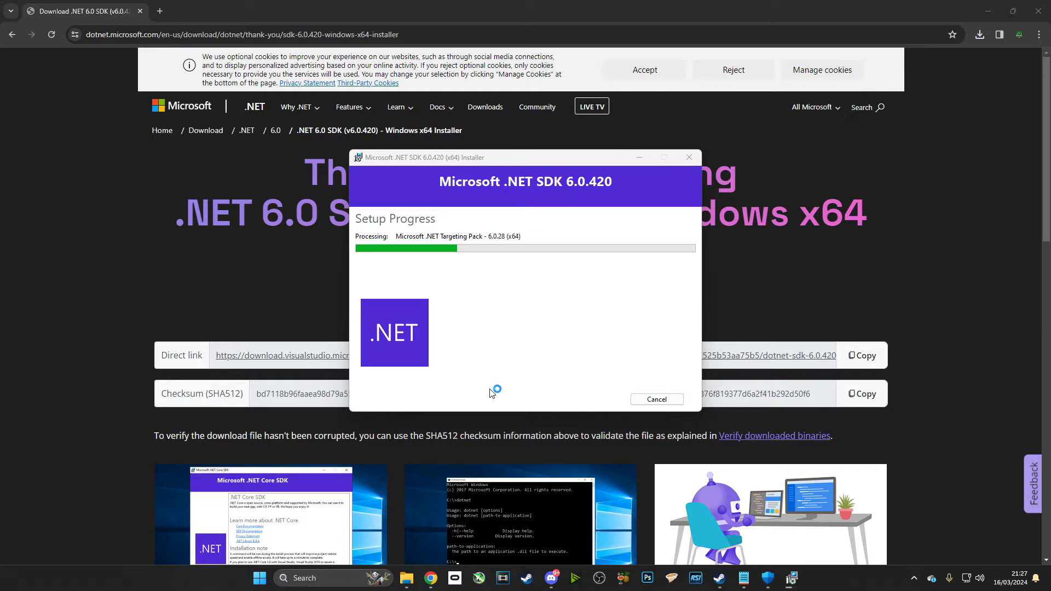
mouse_move(489, 393)
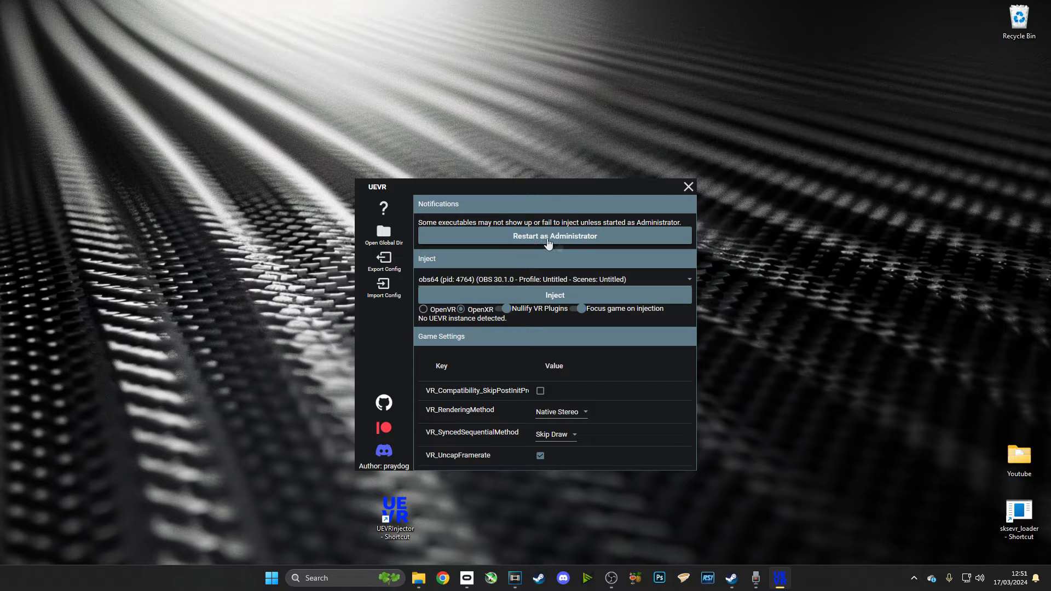
Relaunch UEVR Injector as administrator and review running processes, keeping obs64 selected
click(687, 187)
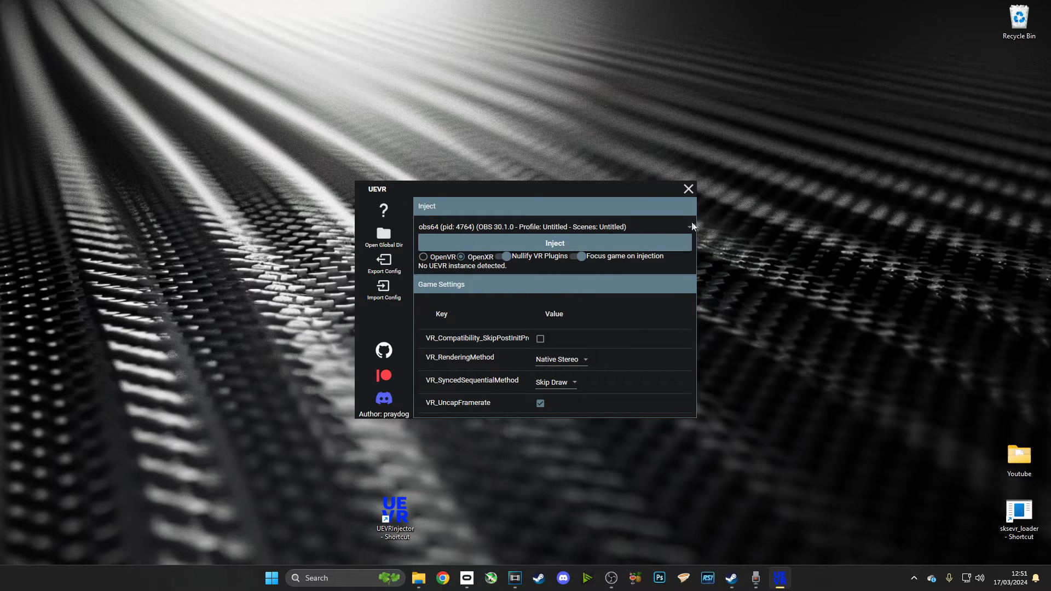
click(689, 226)
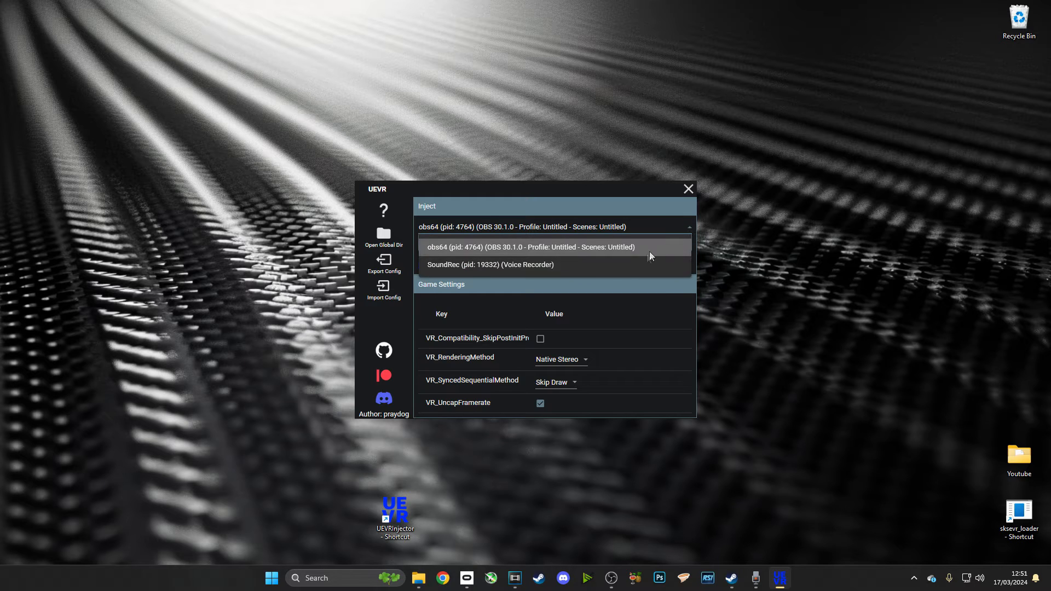
mouse_move(574, 257)
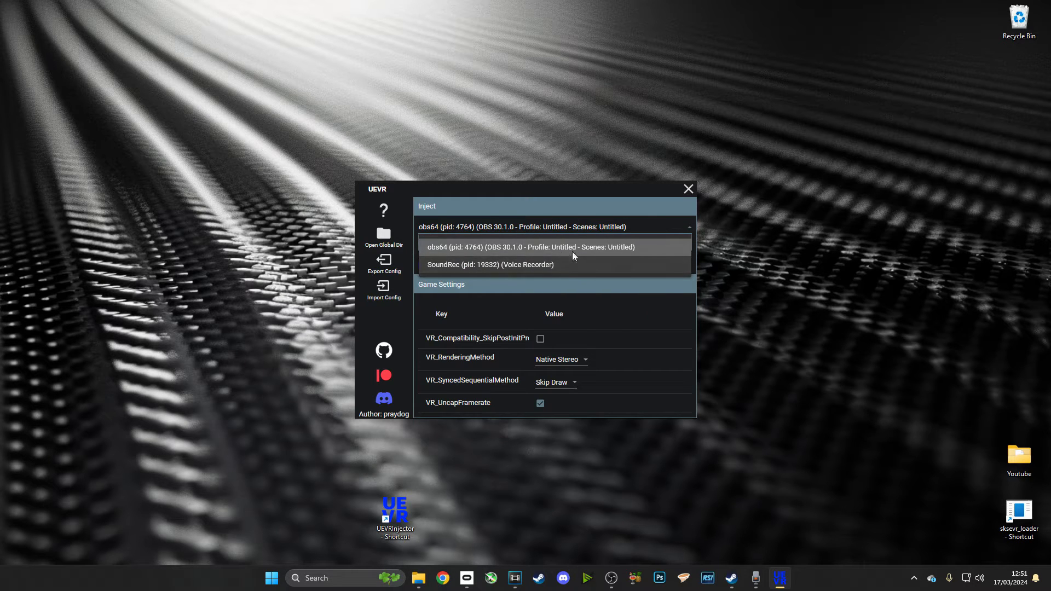
mouse_move(478, 287)
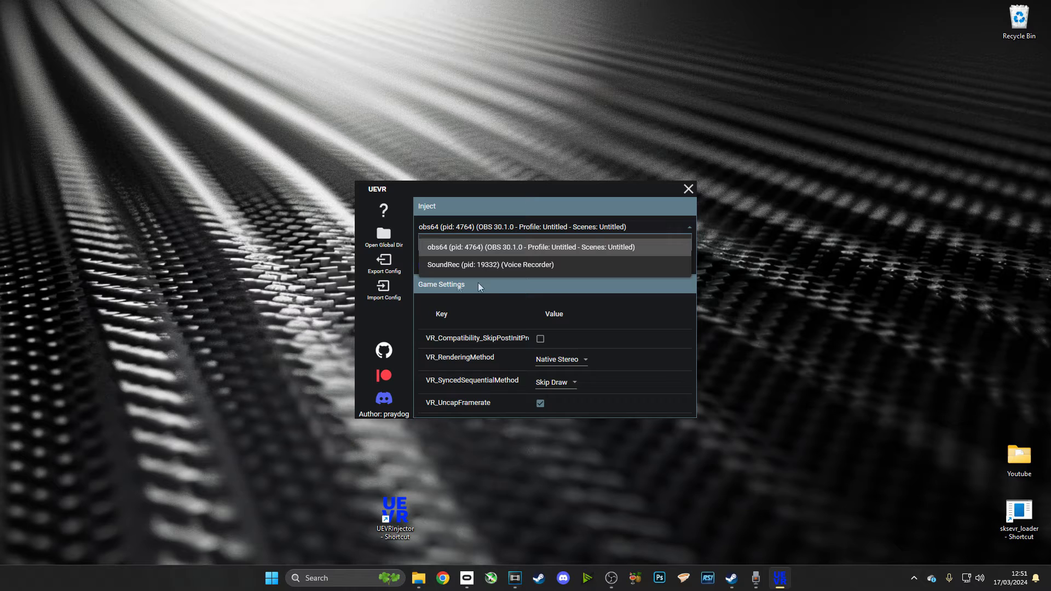
mouse_move(472, 249)
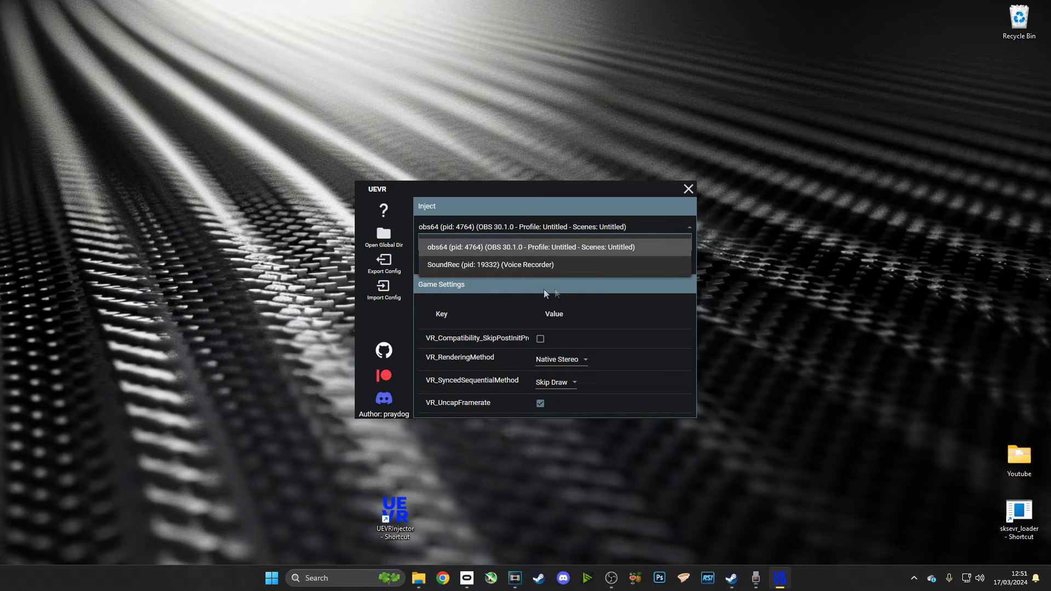
click(529, 247)
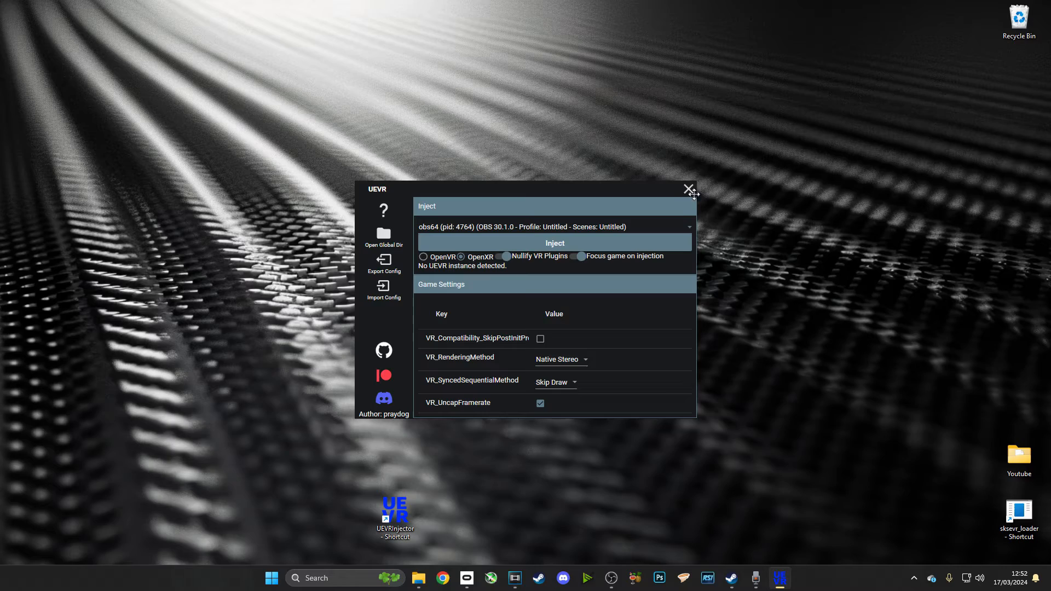
mouse_move(690, 194)
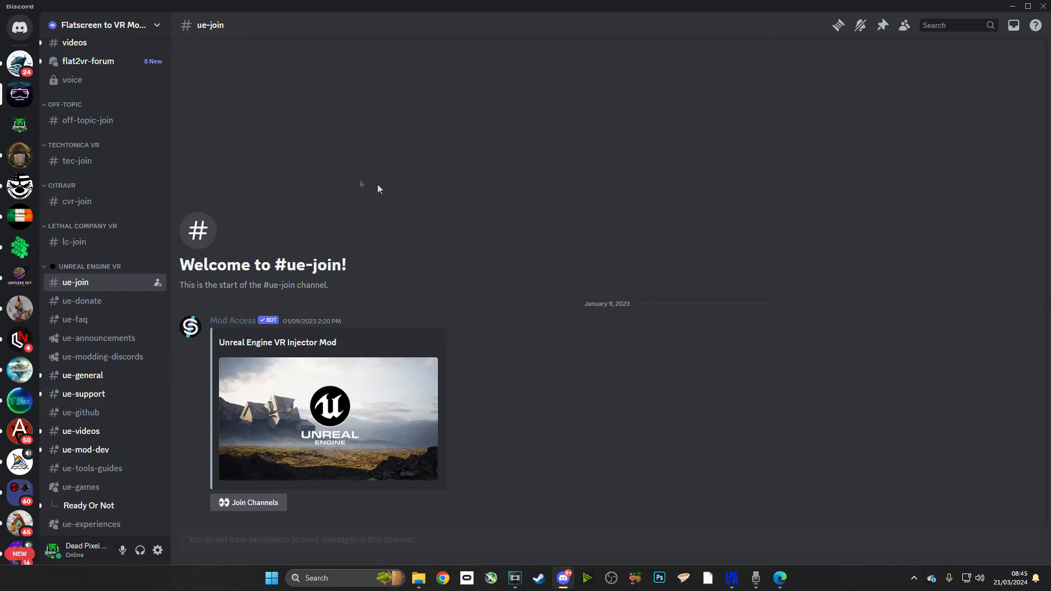
Open the ue-games forum in the Flatscreen to VR server and browse the game posts
scroll(down, 3)
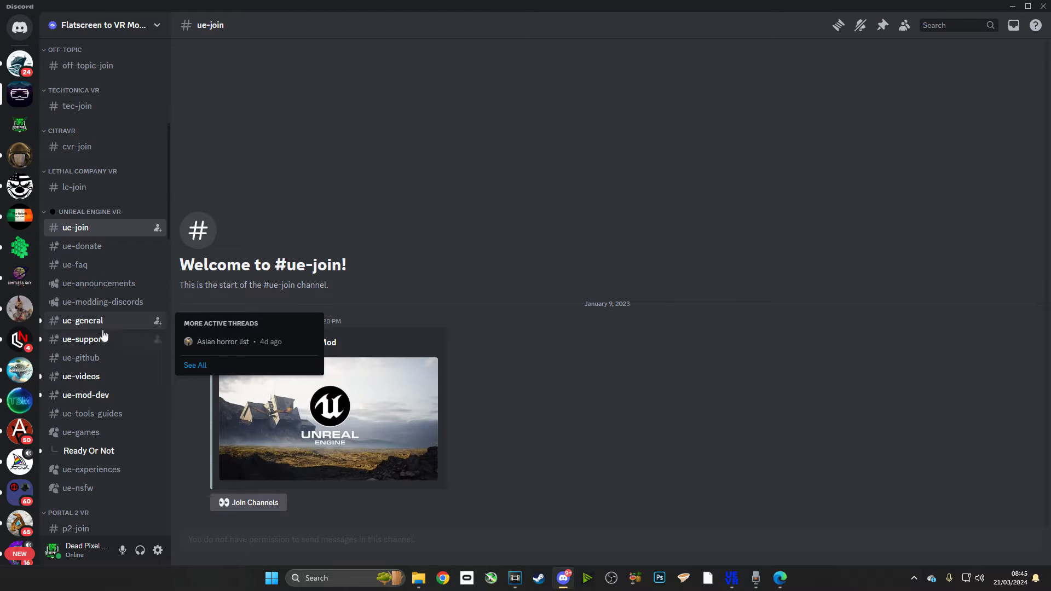
scroll(down, 3)
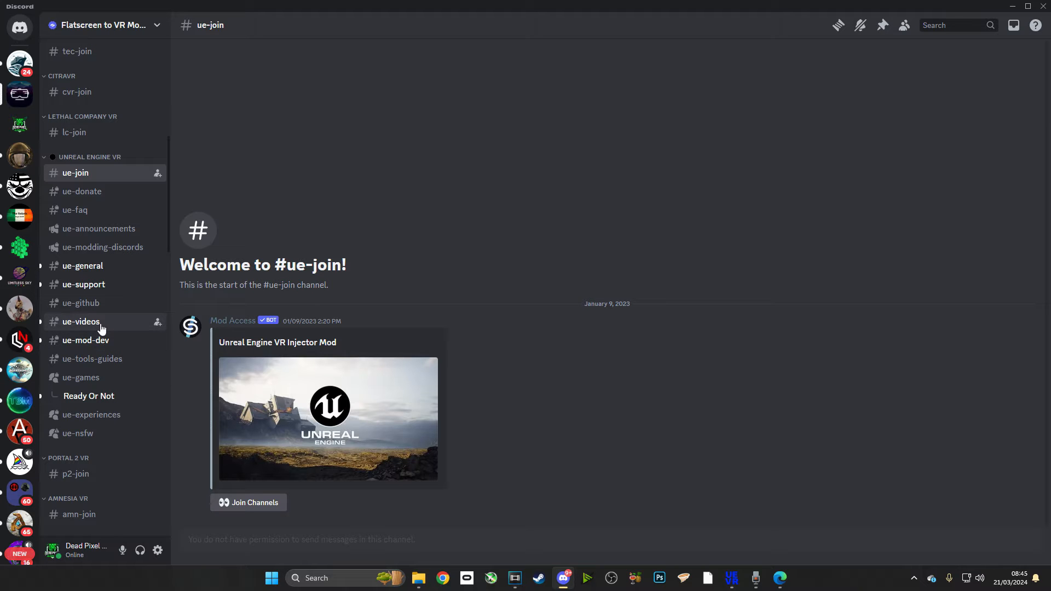
click(81, 378)
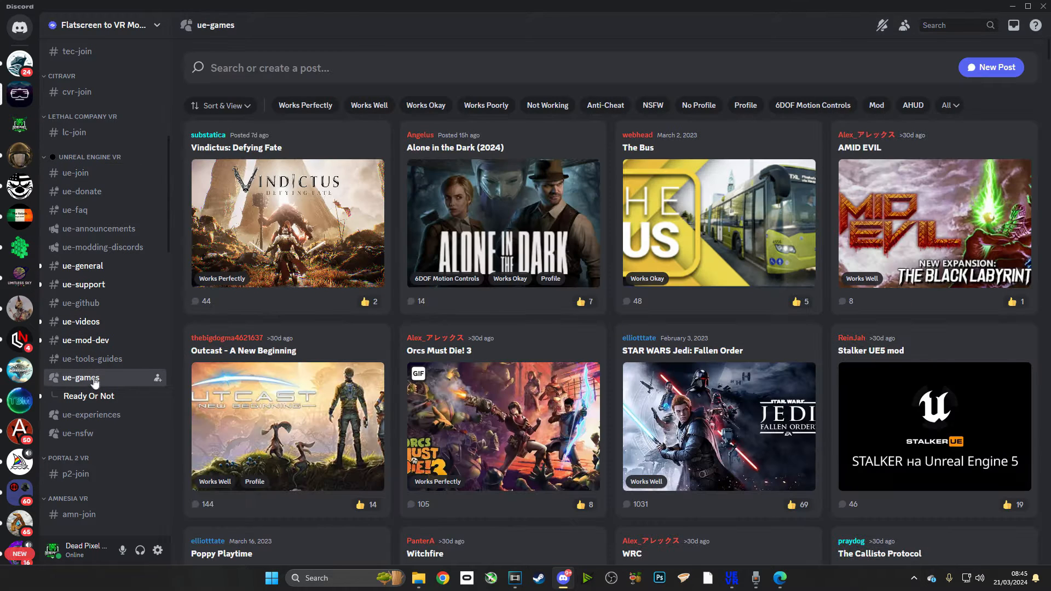
mouse_move(870, 226)
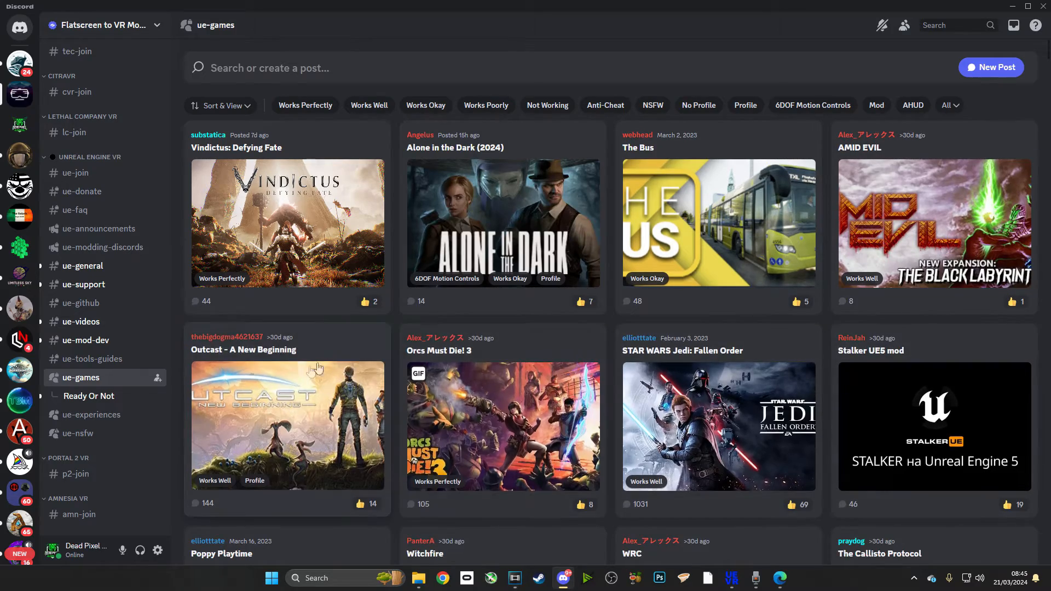
scroll(down, 3)
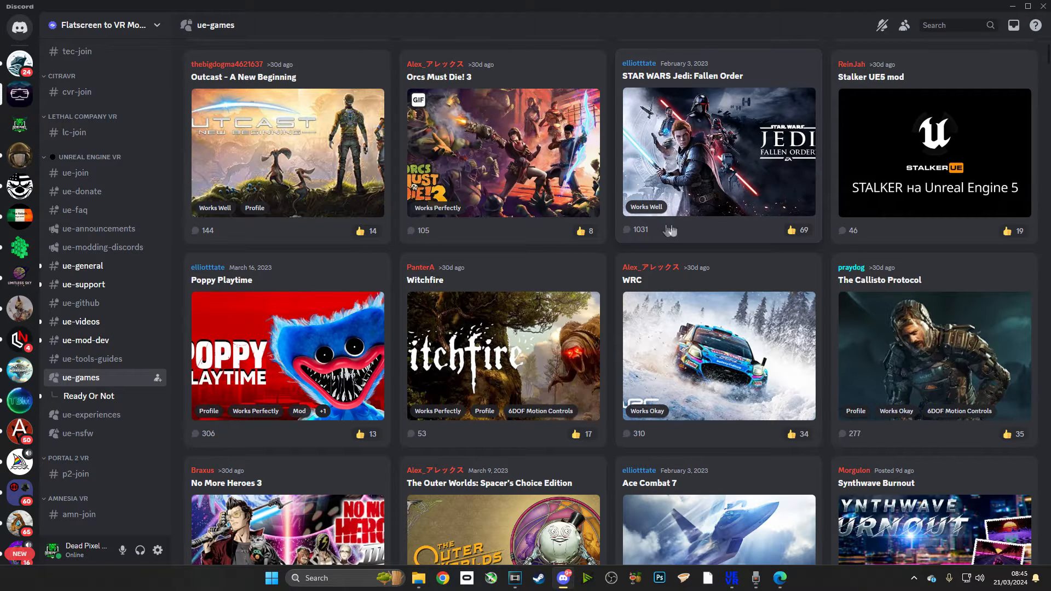
mouse_move(949, 422)
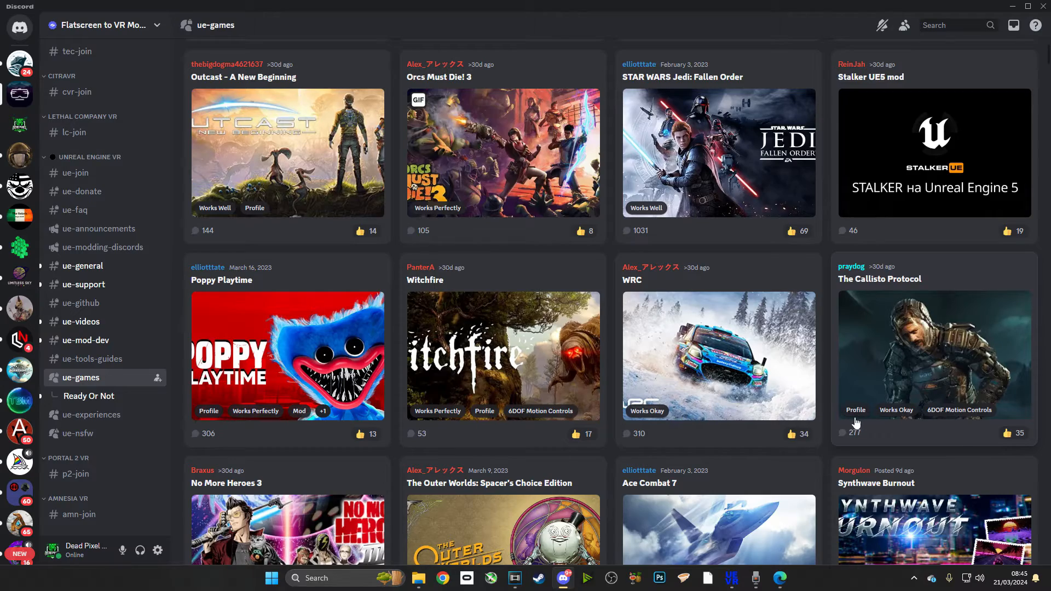
scroll(down, 3)
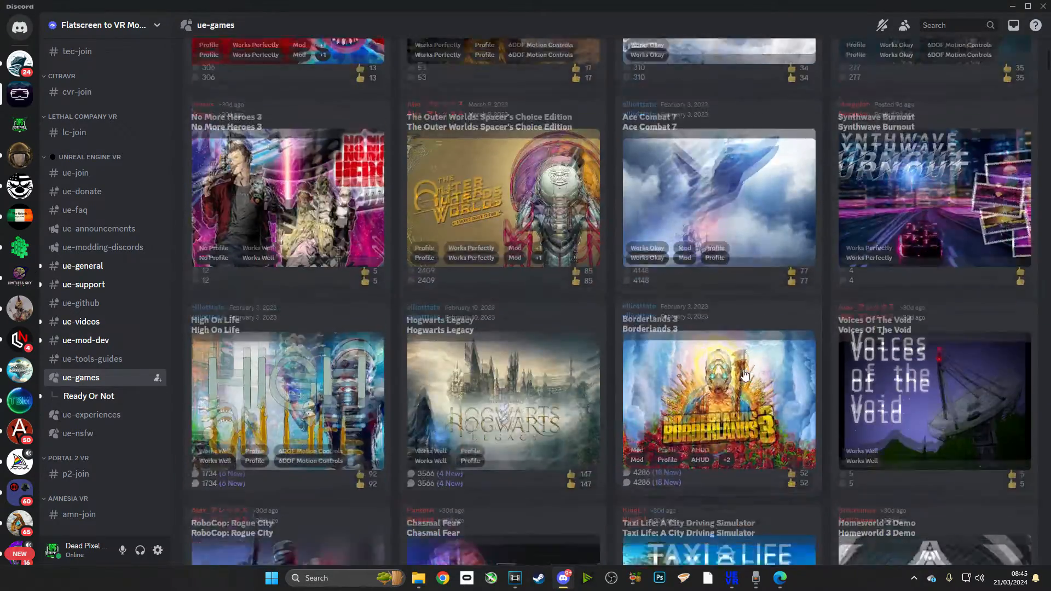
scroll(down, 3)
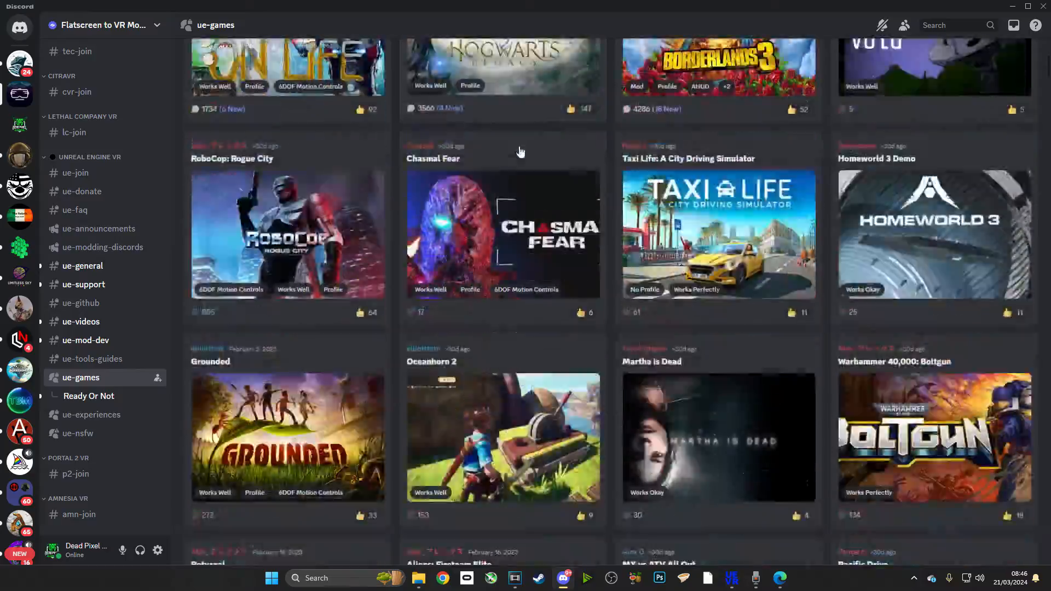
scroll(down, 3)
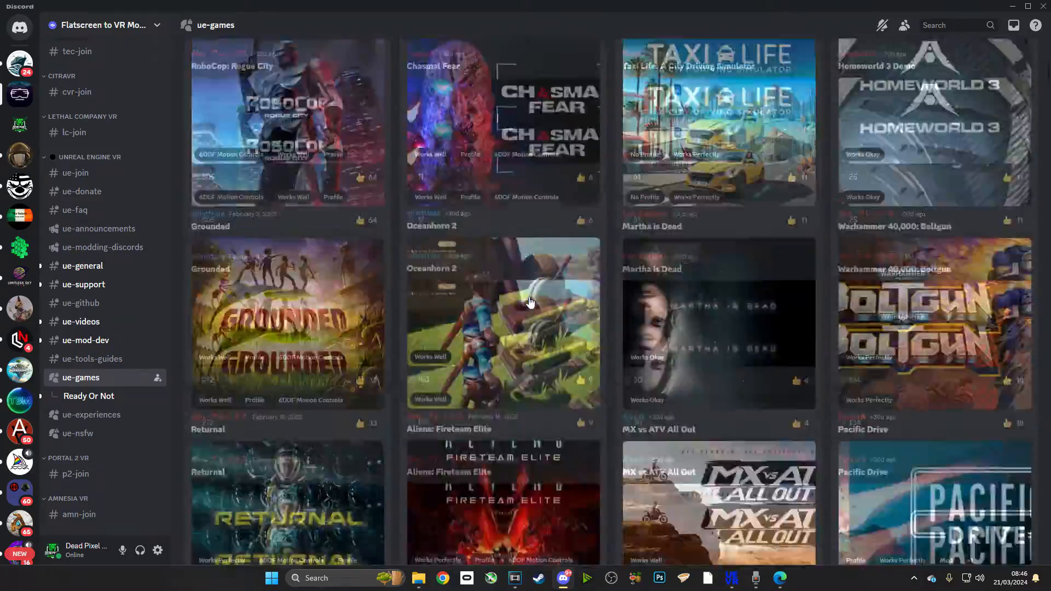
scroll(up, 3)
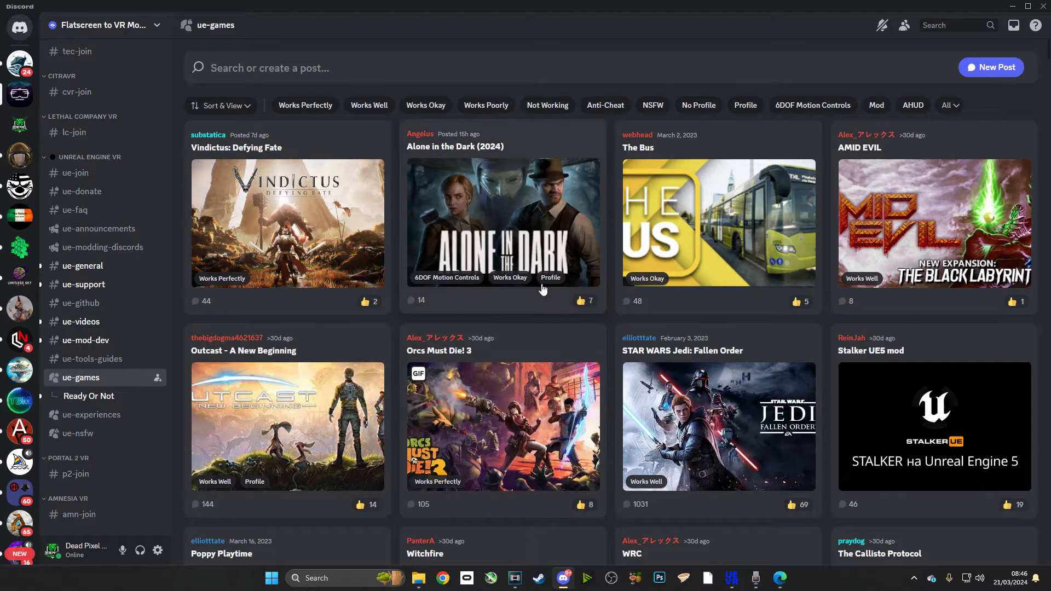
mouse_move(510, 81)
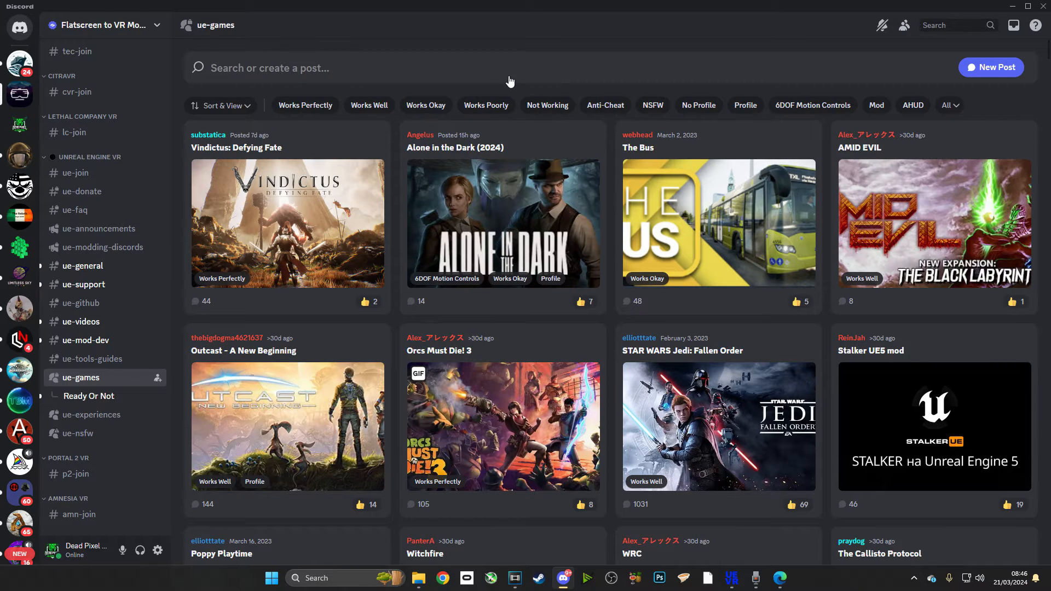
Search the forum for 'ready' and open the Ready Or Not thread full-width
click(403, 68)
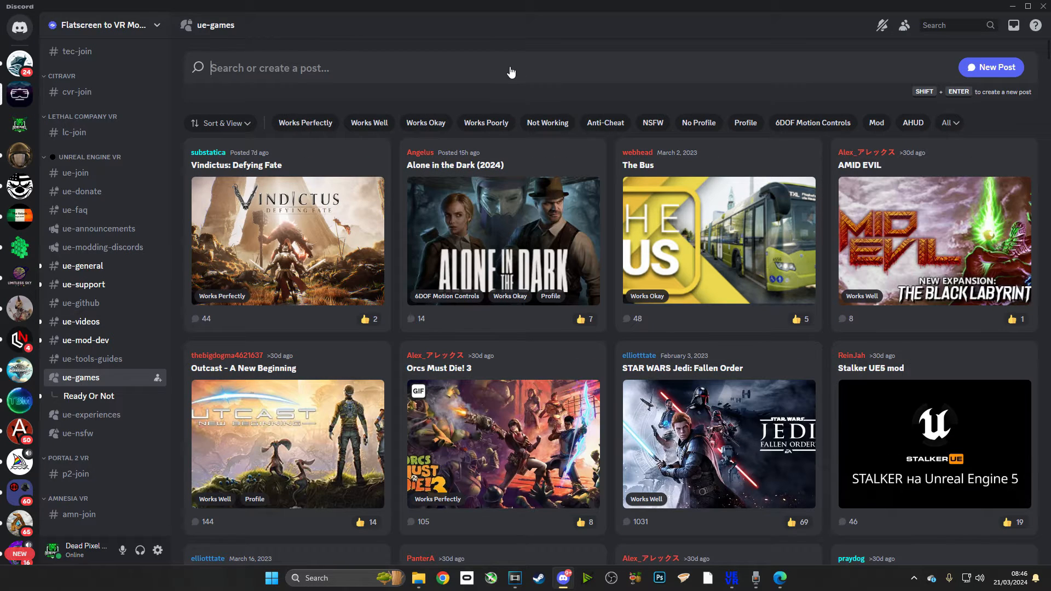
text(ready)
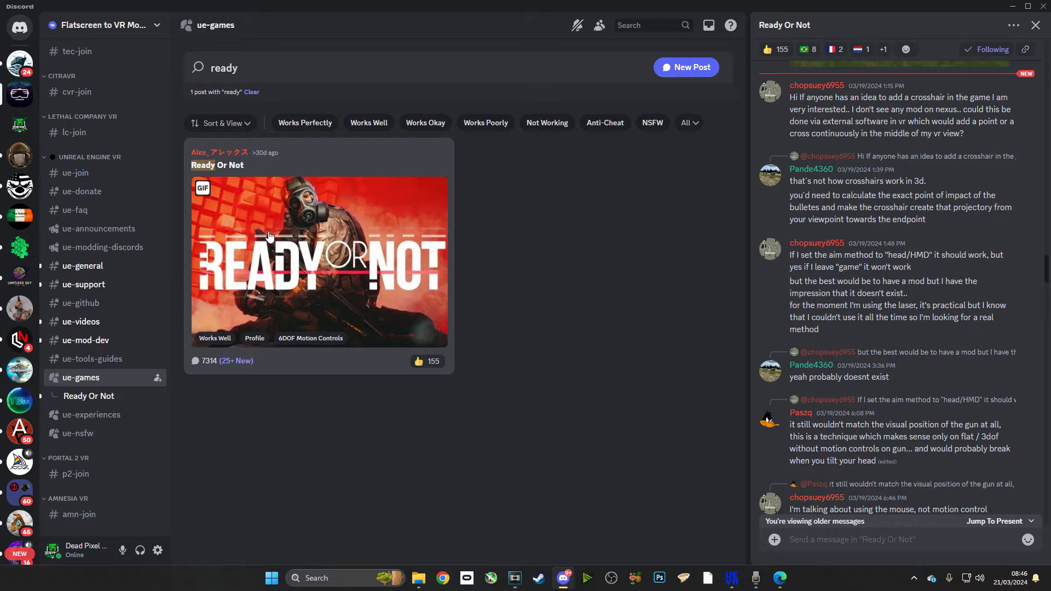
mouse_move(346, 281)
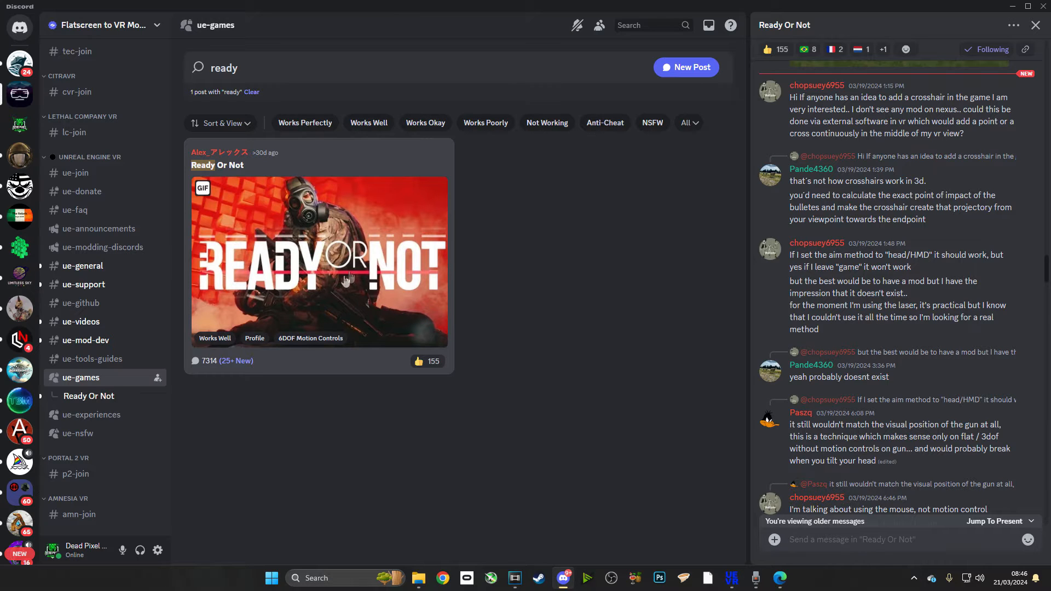
mouse_move(322, 263)
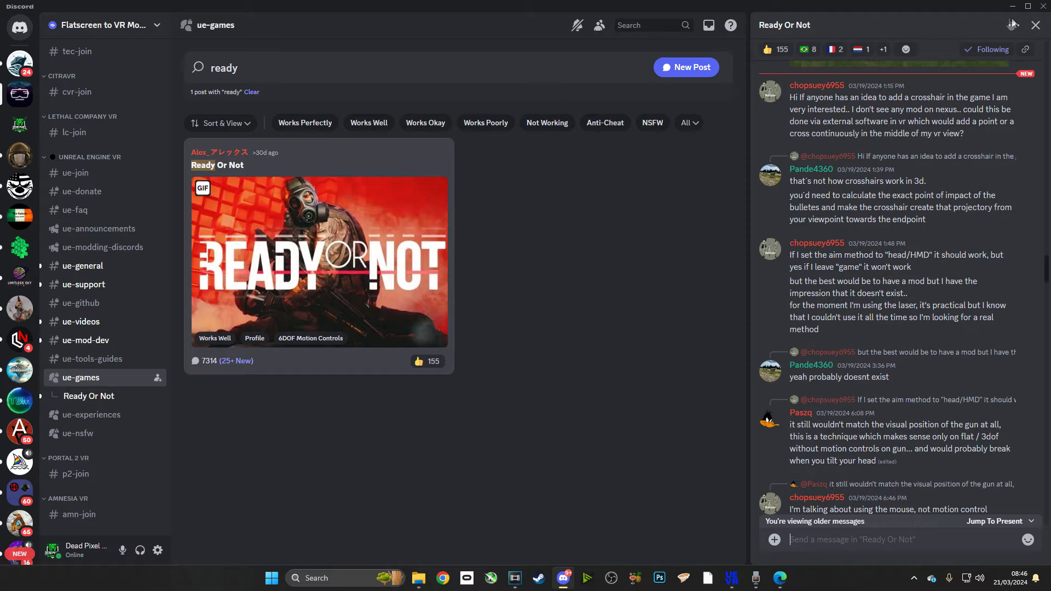
click(1013, 25)
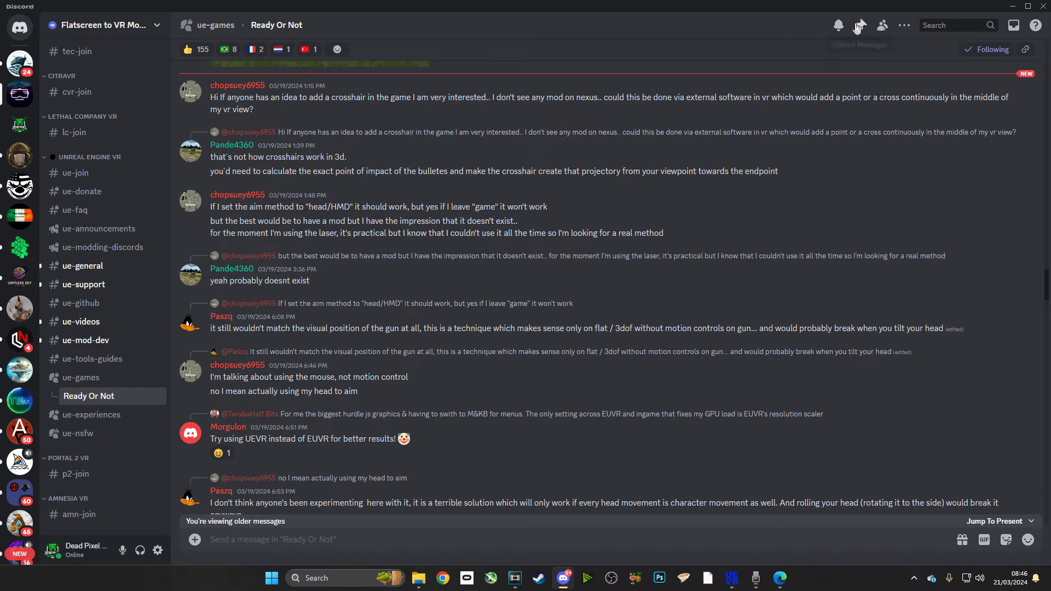
Follow the pinned Nexus Mods link to the Ready or Not UEVR Profile page
click(860, 25)
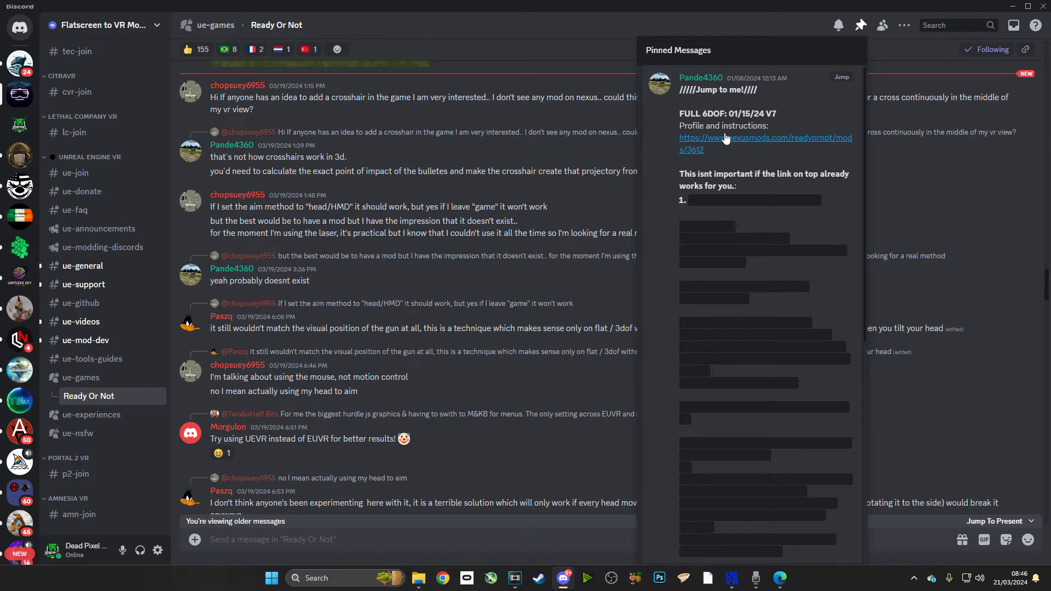
mouse_move(724, 138)
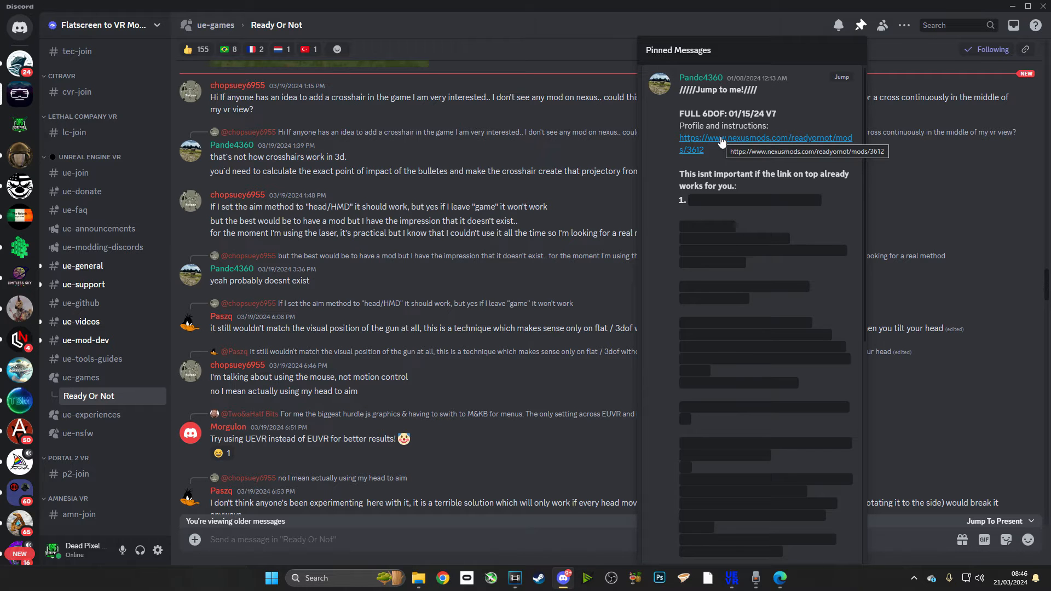
click(762, 137)
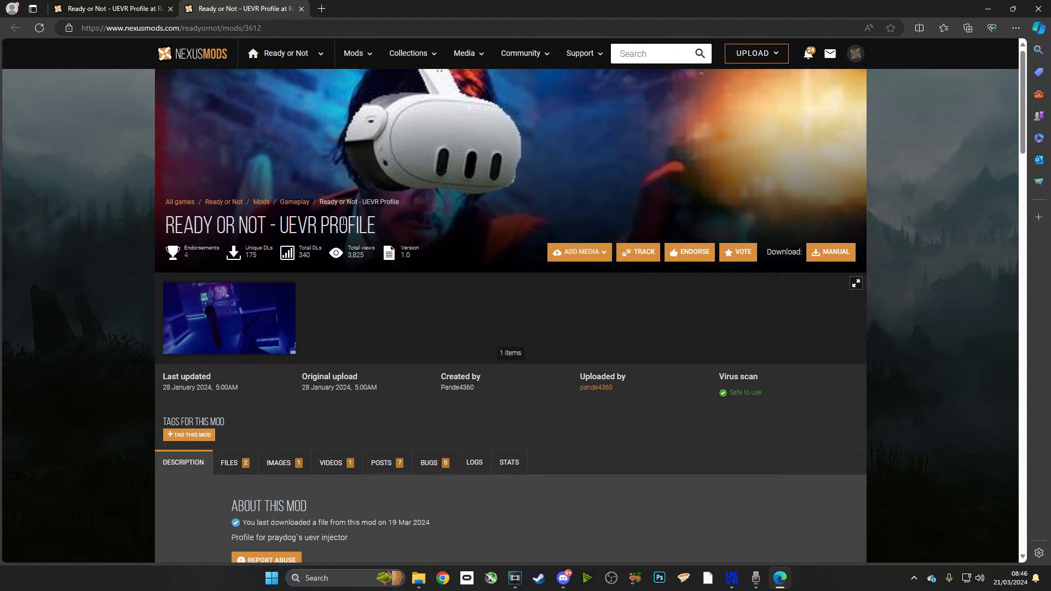
Show the mod's Files tab with the Input ini and Profile main files
scroll(down, 3)
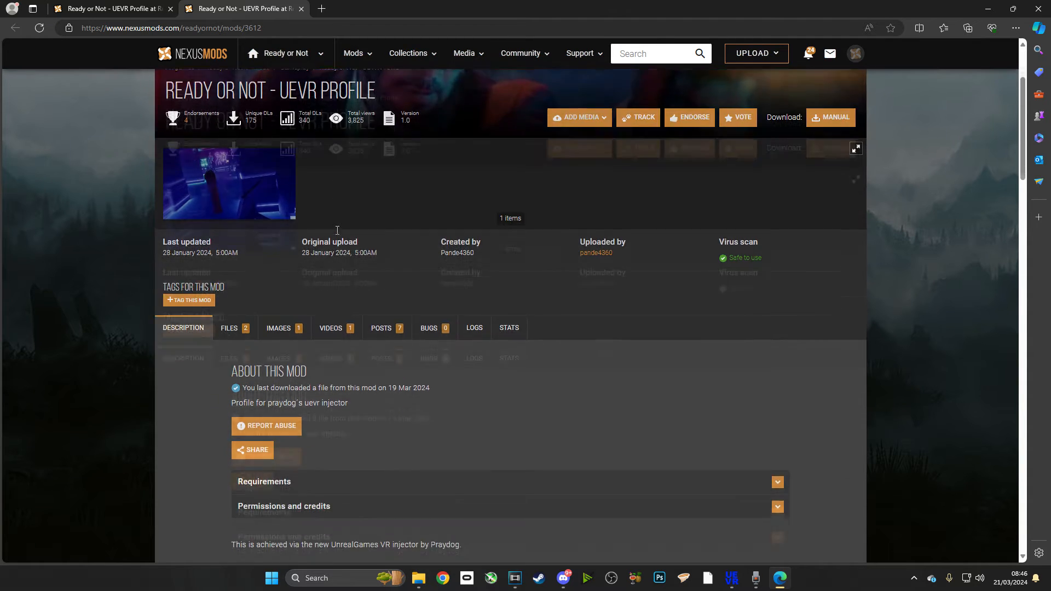
scroll(down, 3)
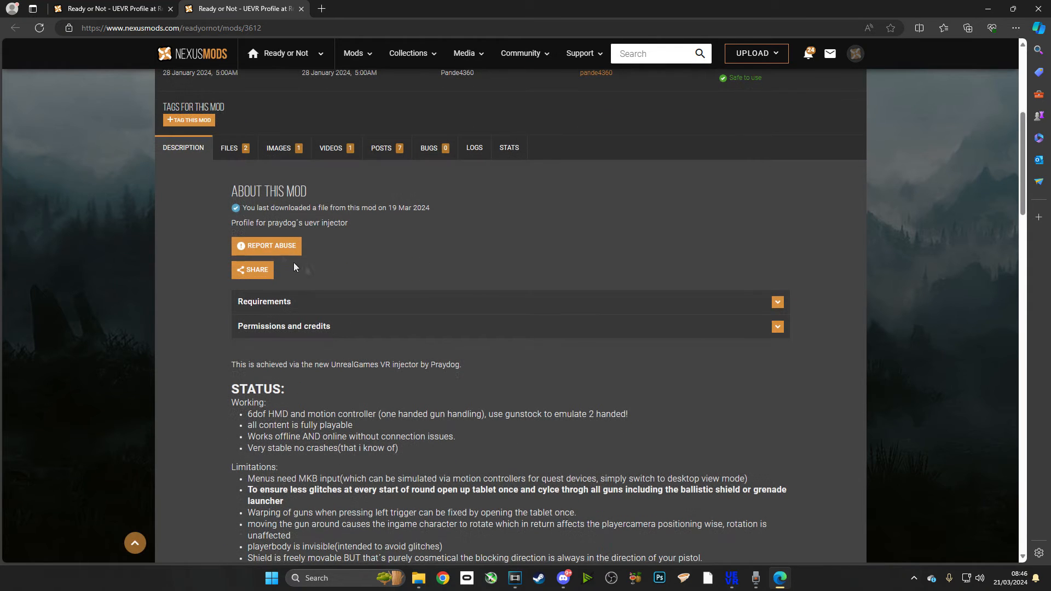
click(229, 149)
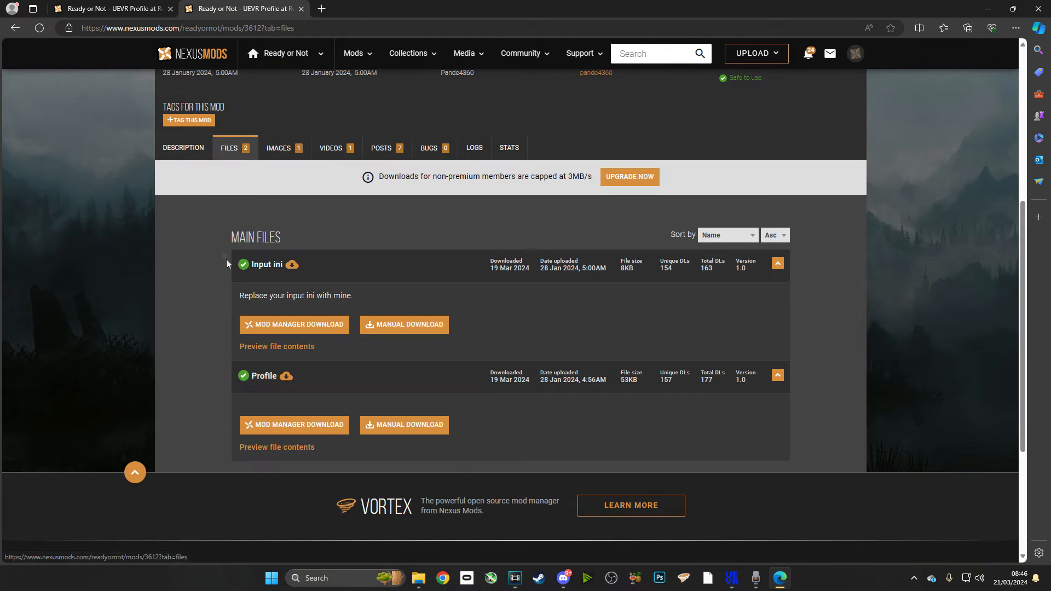
click(404, 324)
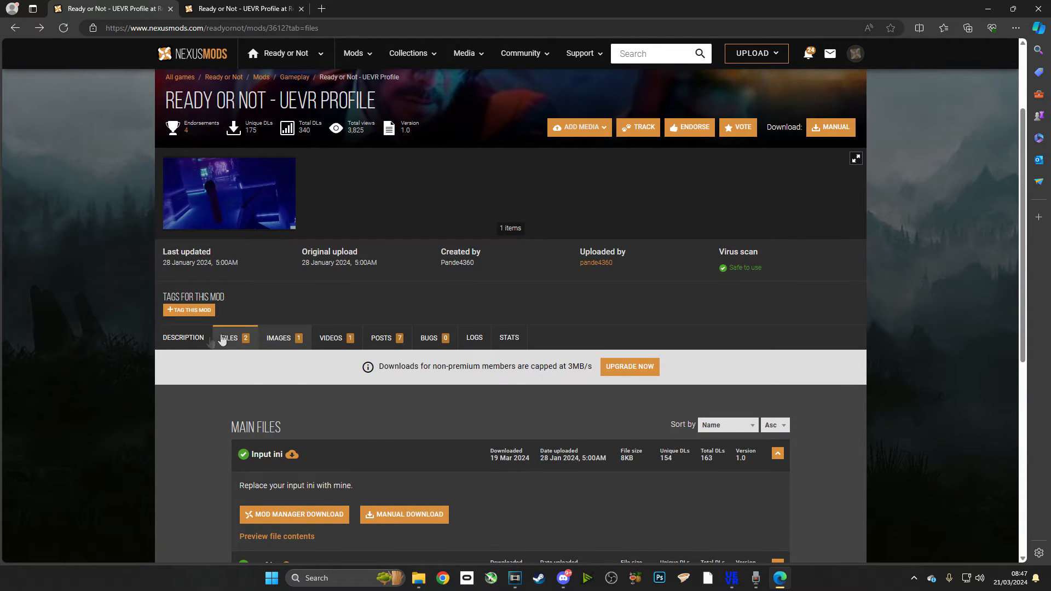
Read the mod's description: install steps, gun-offset settings and controller layout diagram
click(182, 337)
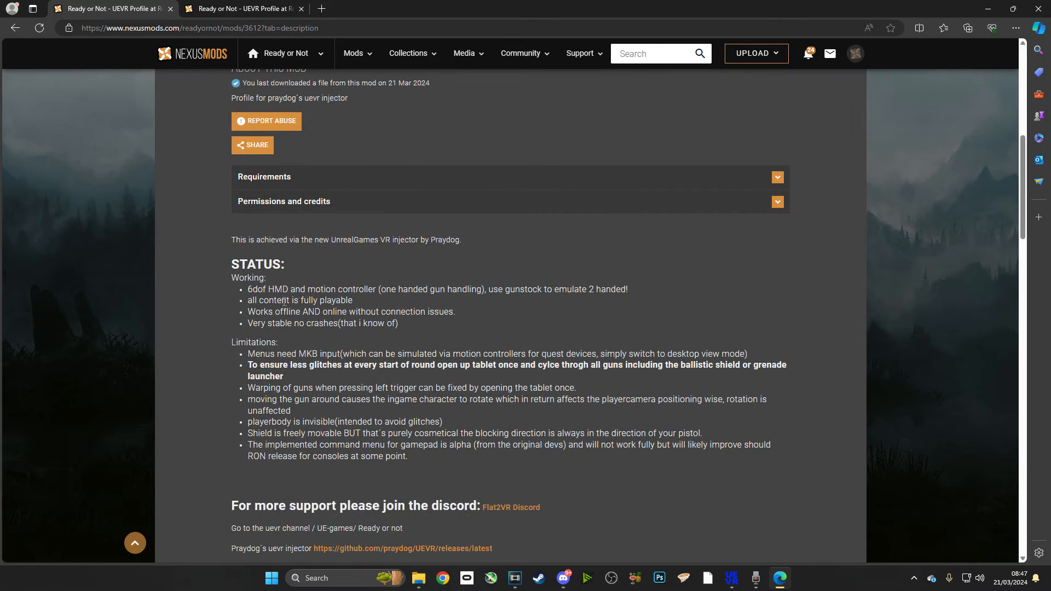
scroll(down, 3)
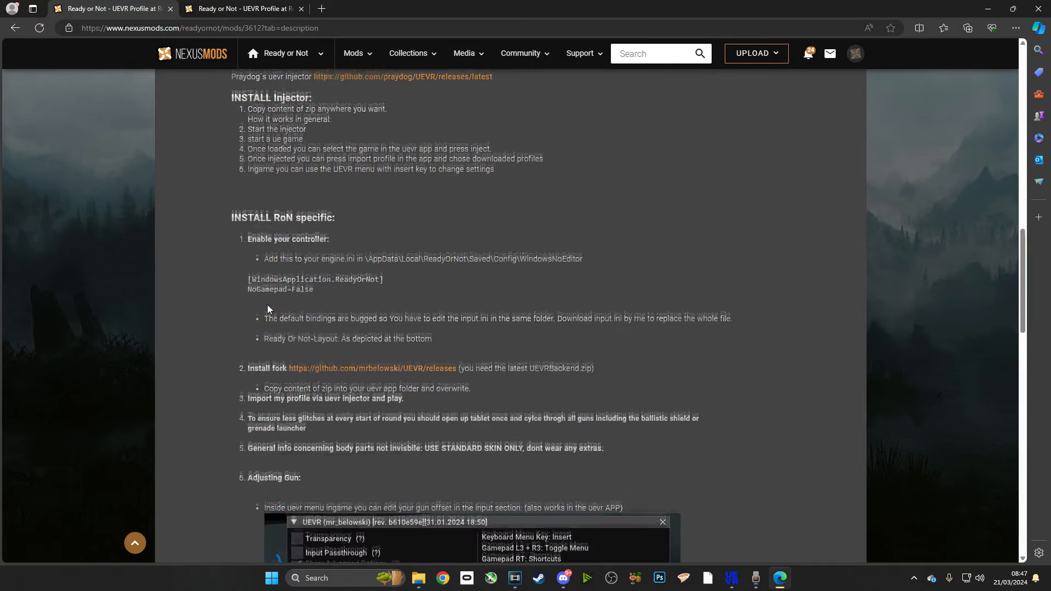
scroll(down, 3)
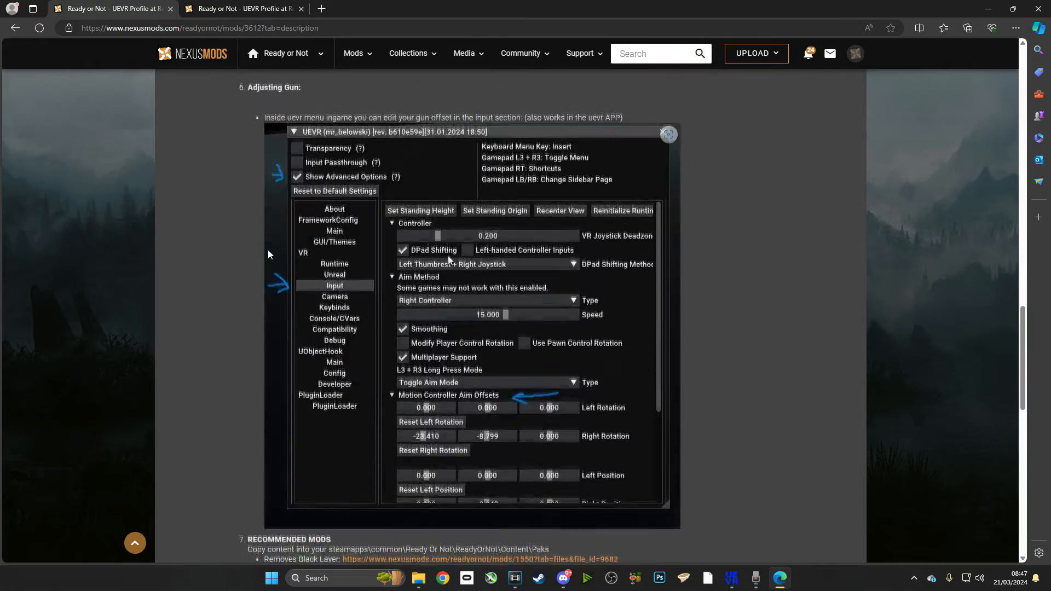
scroll(down, 3)
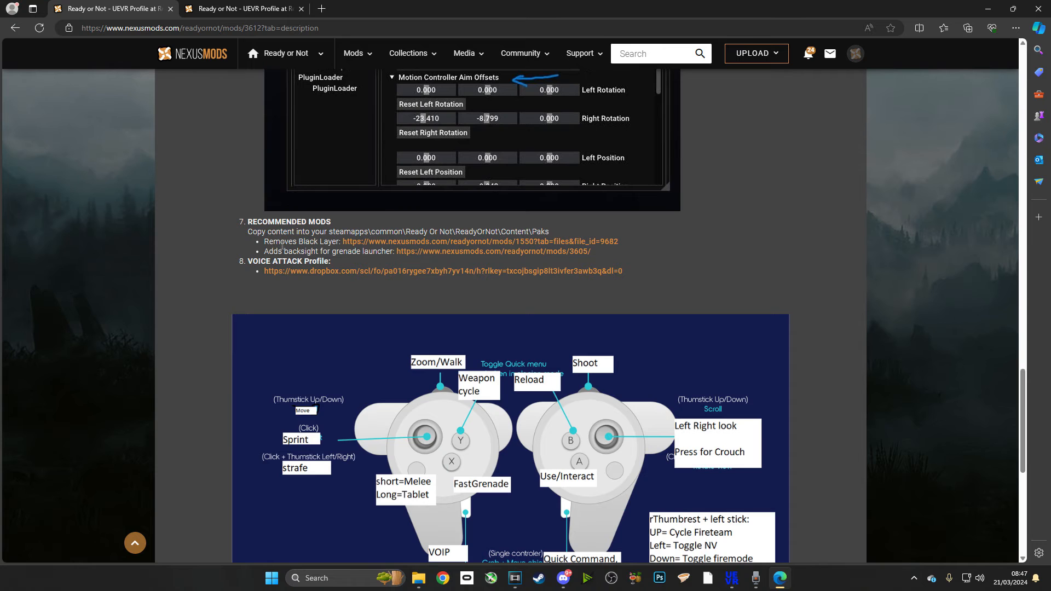
scroll(down, 3)
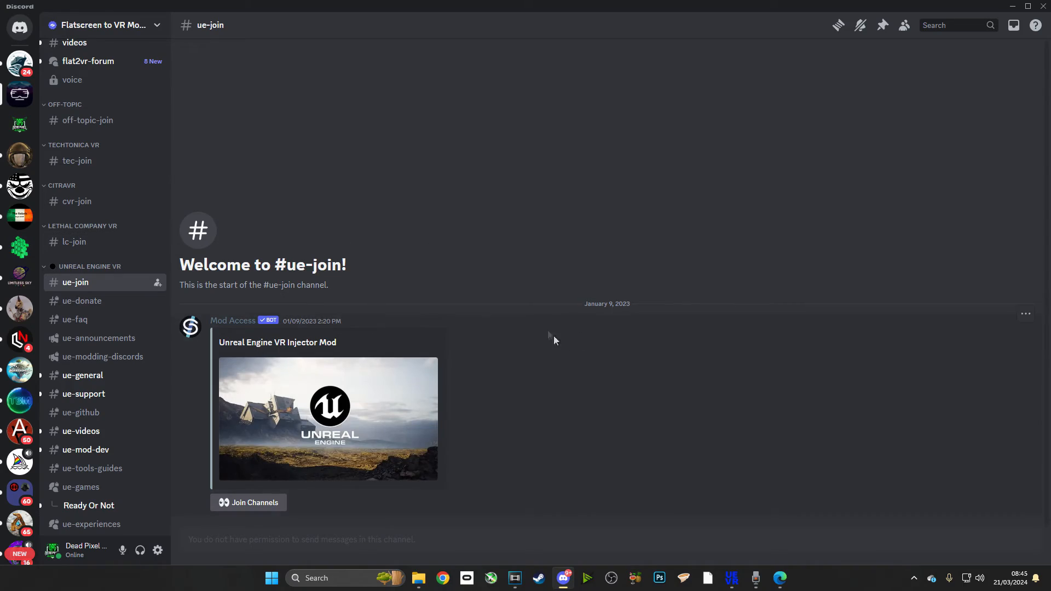
mouse_move(91, 356)
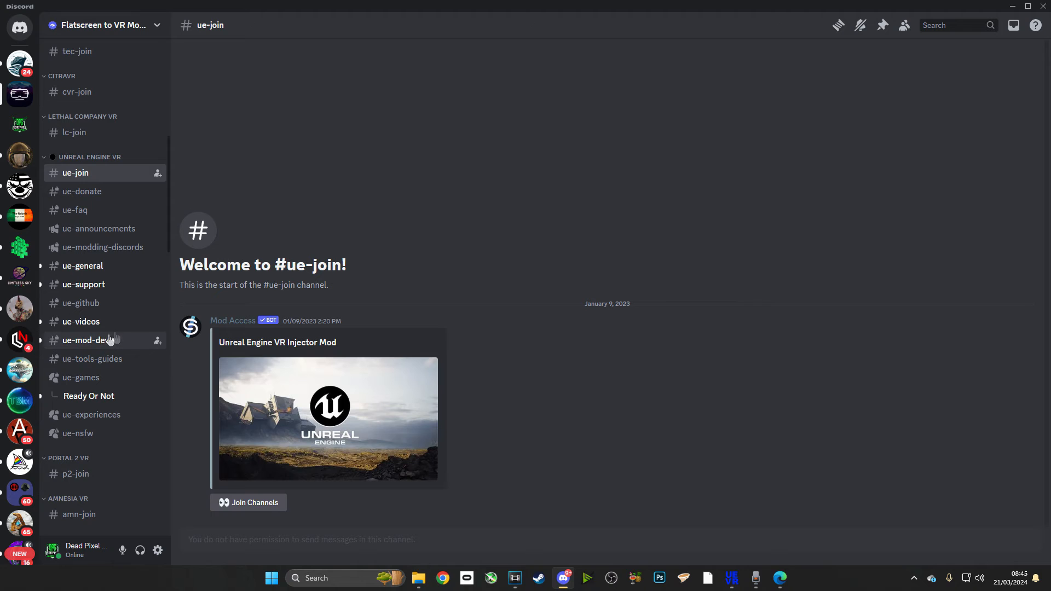
mouse_move(111, 344)
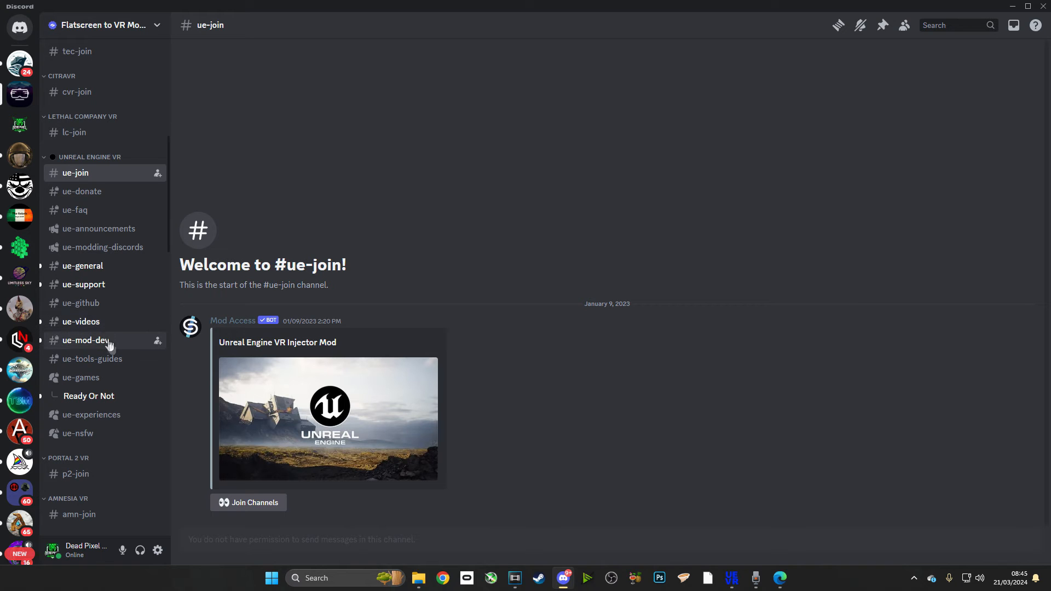
Return to the ue-games forum and scroll its Unreal Engine game posts
click(82, 377)
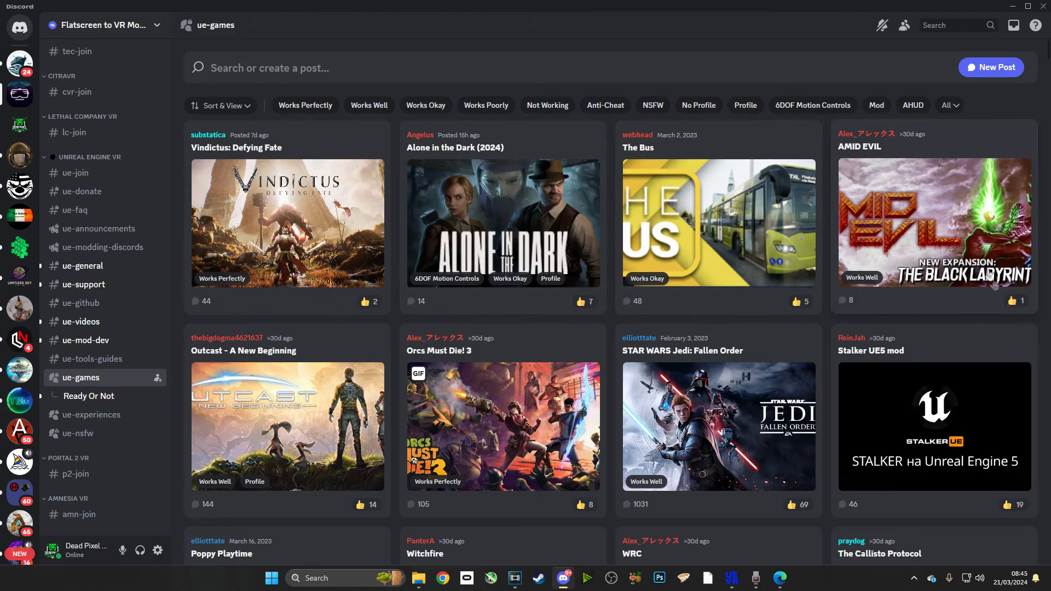
mouse_move(258, 403)
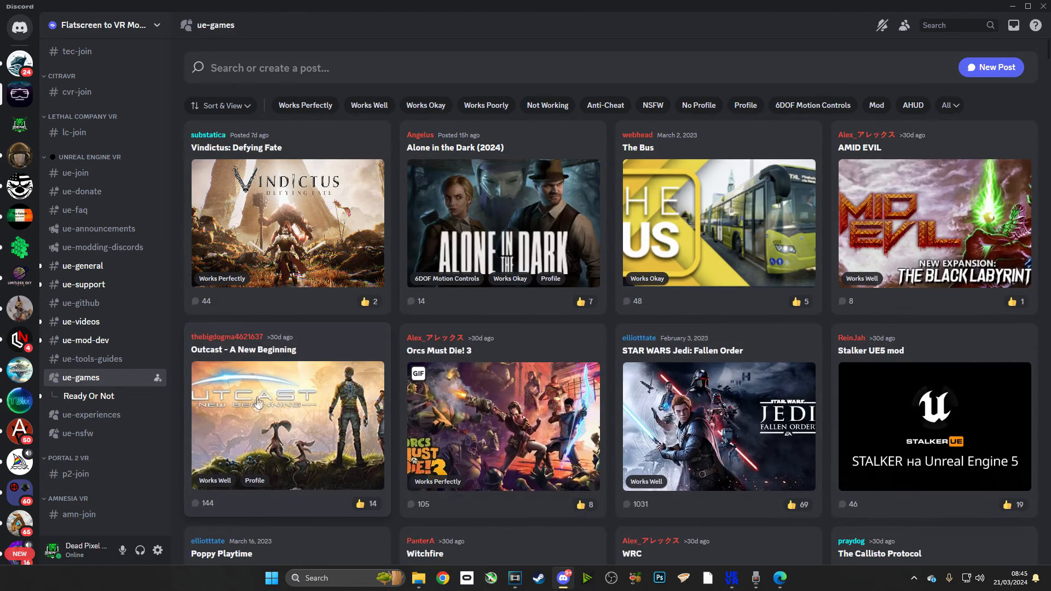
scroll(down, 3)
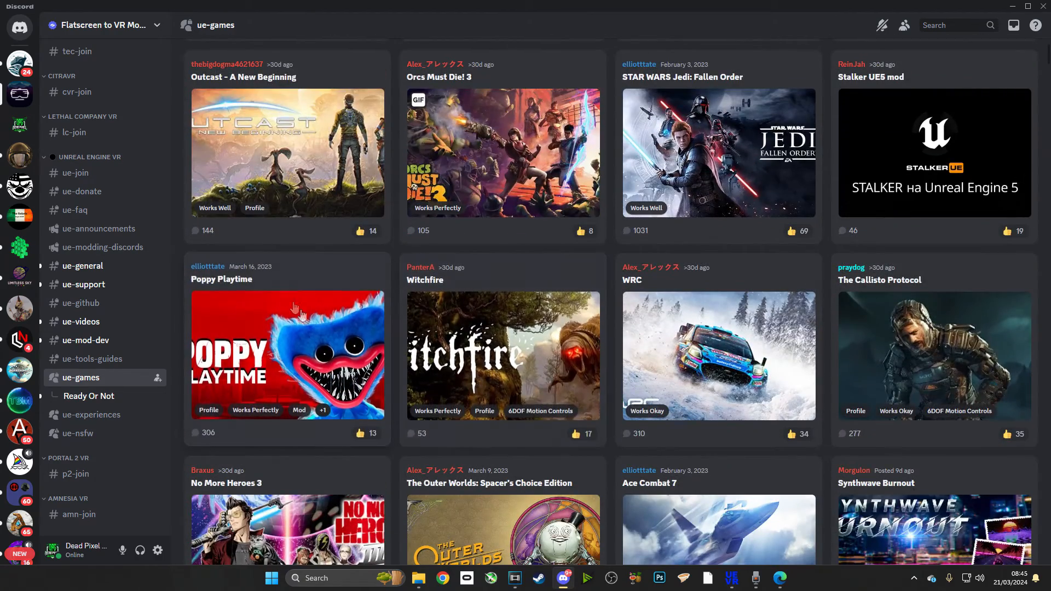